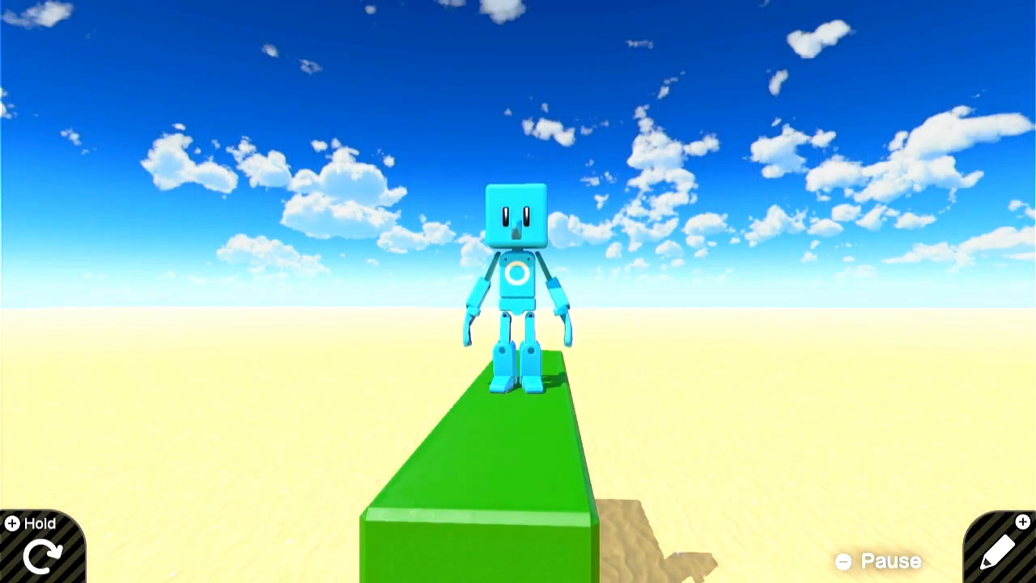
Leave test play and return to the programming screen with the Nodon graph.
click(996, 546)
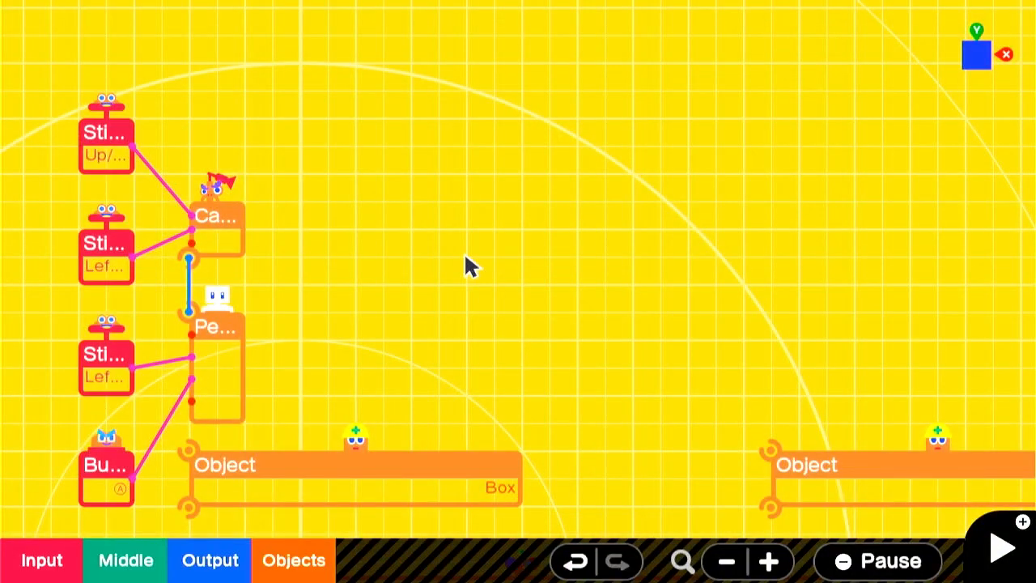
mouse_move(212, 360)
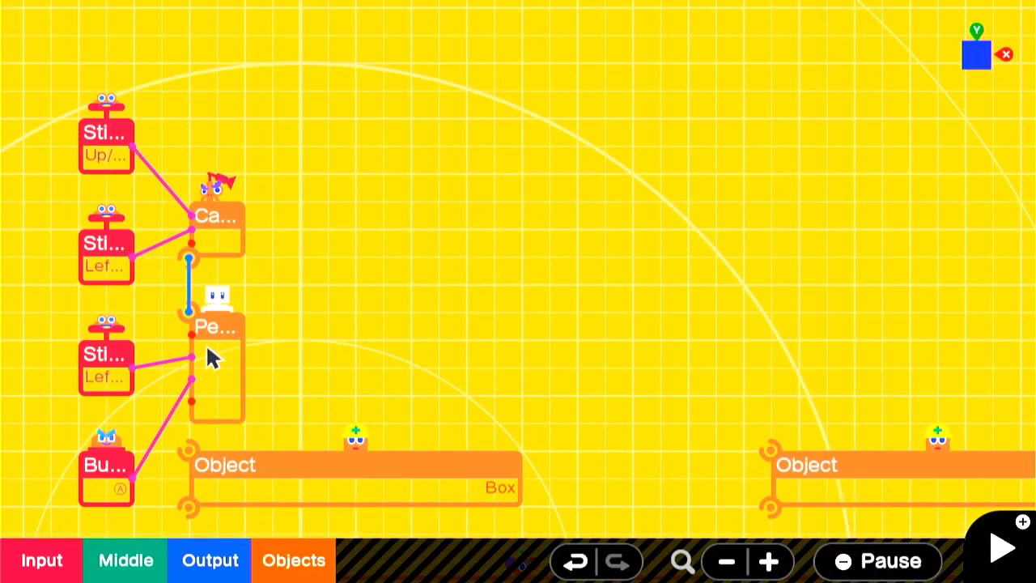
mouse_move(543, 358)
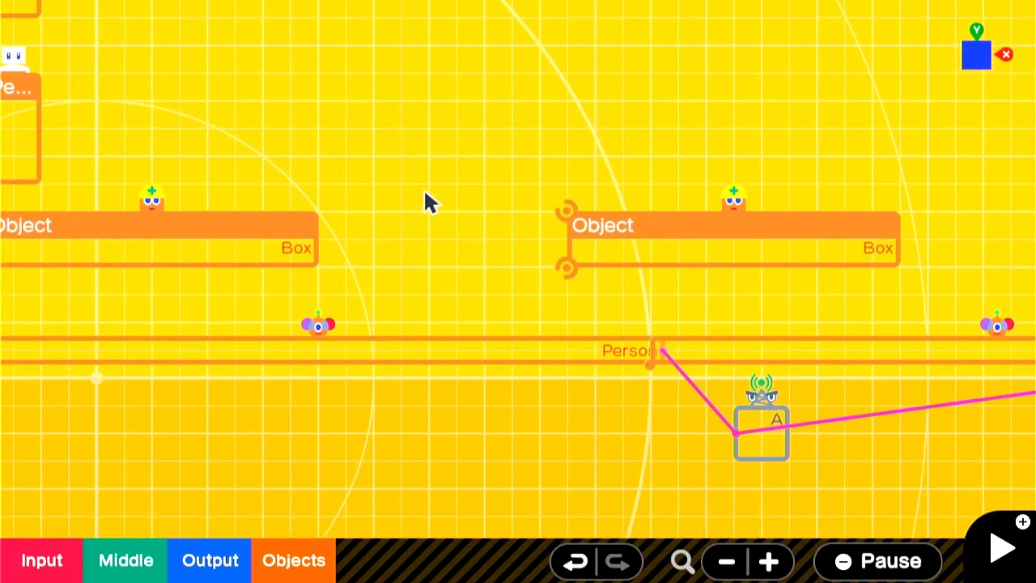
mouse_move(789, 441)
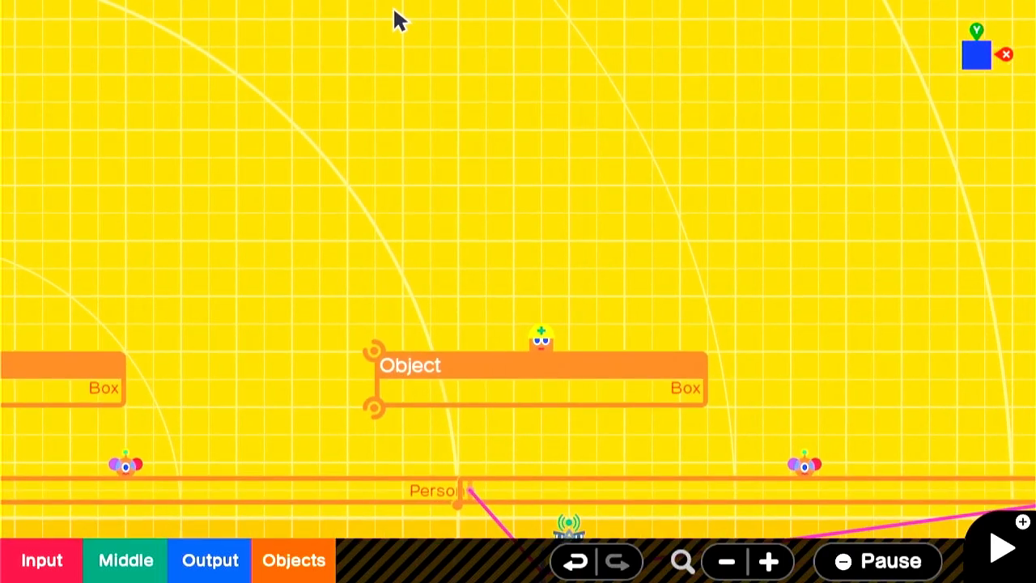
Add an invisible Touch Sensor that checks for the Person while touched.
click(293, 560)
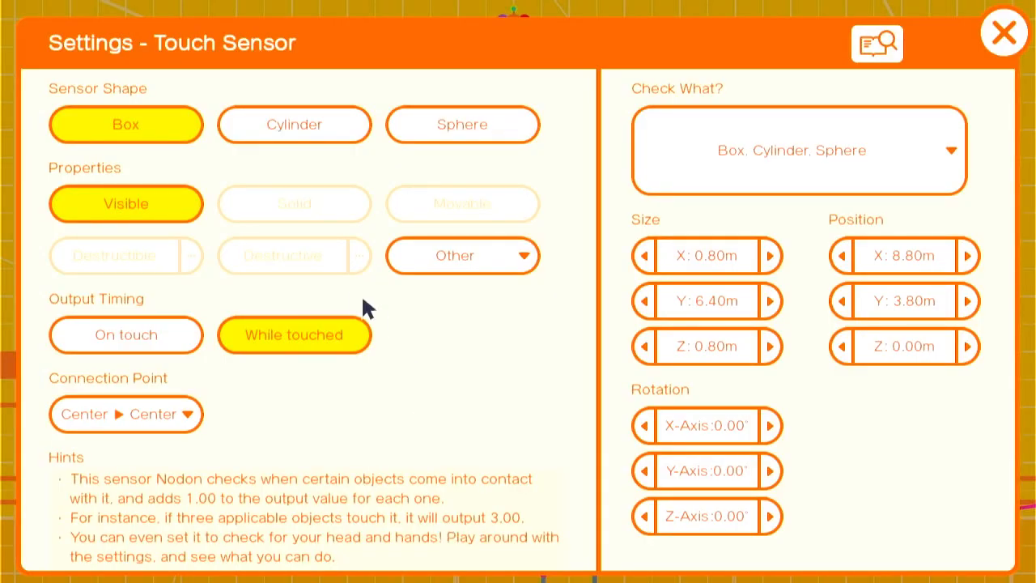
click(125, 203)
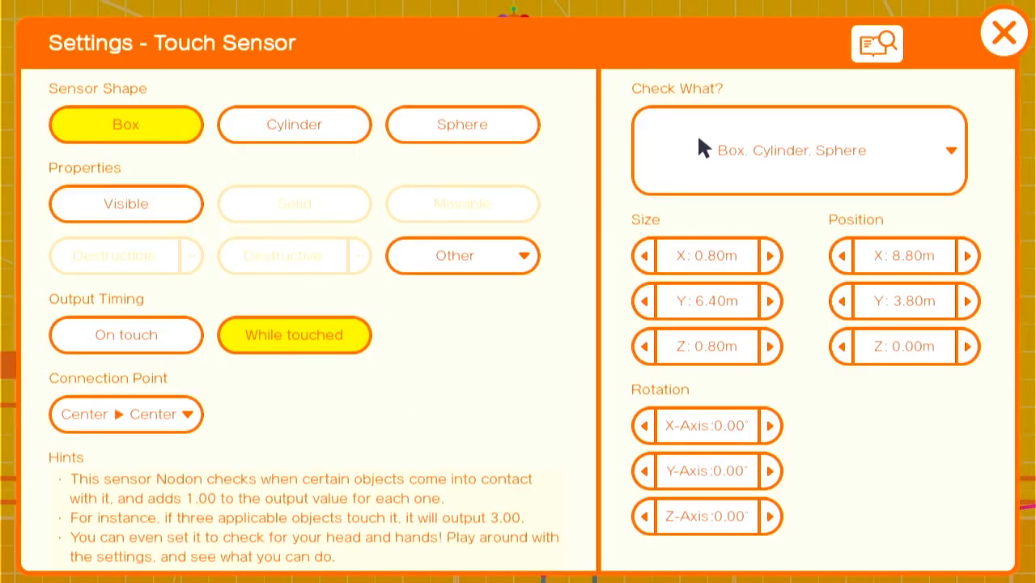
click(797, 150)
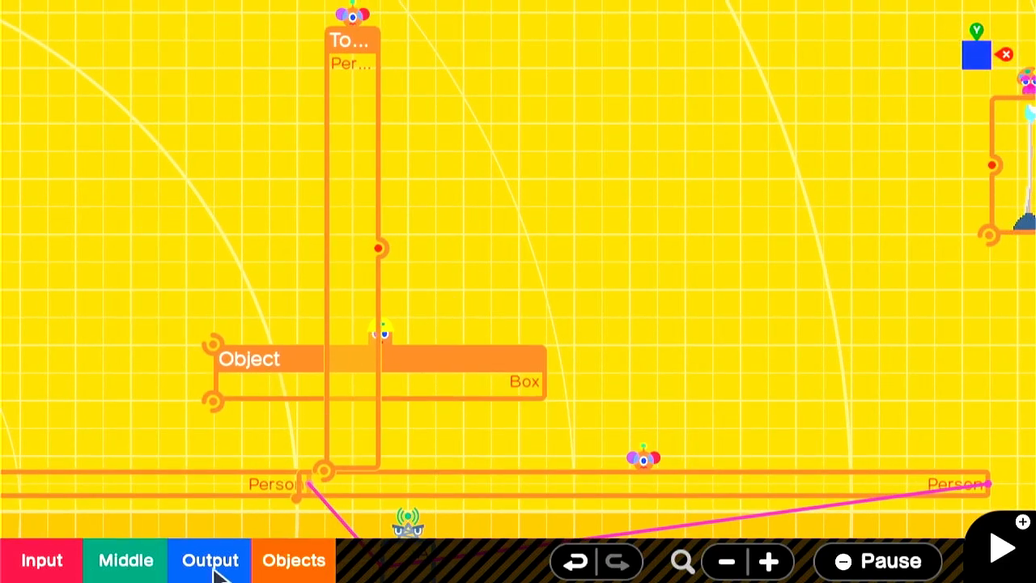
Place a new simple Box object and bring up its settings.
click(293, 560)
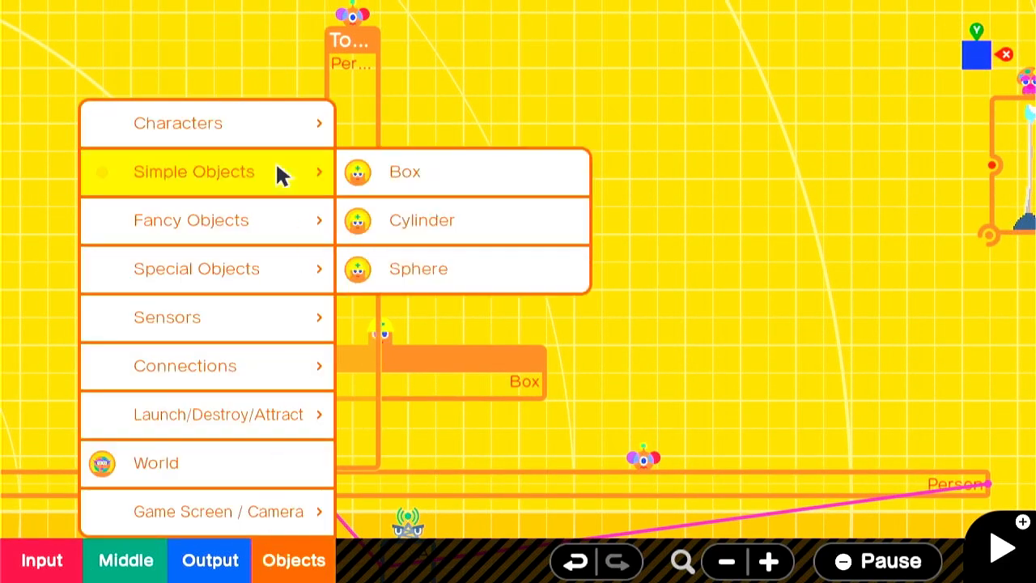
click(402, 172)
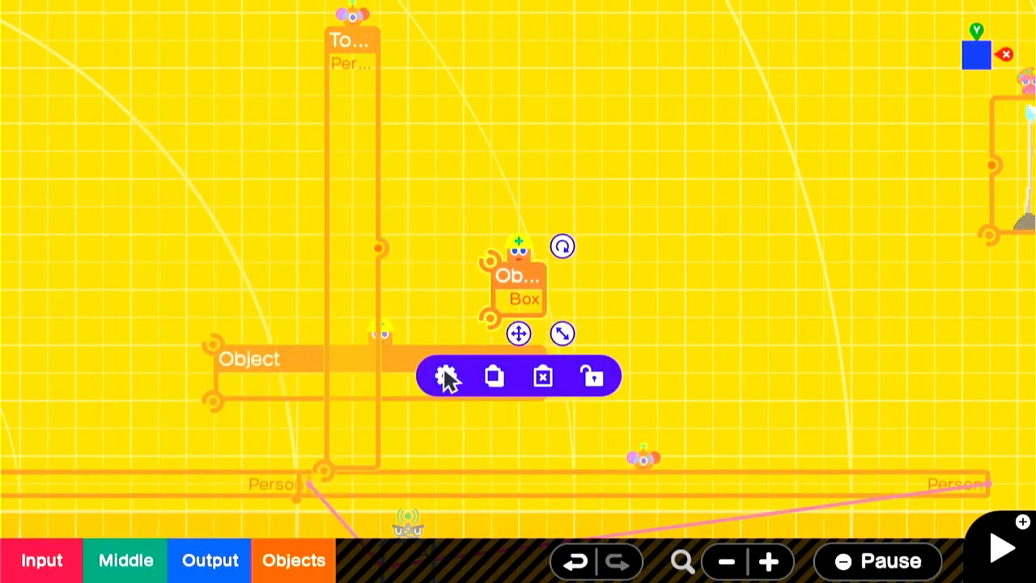
click(447, 376)
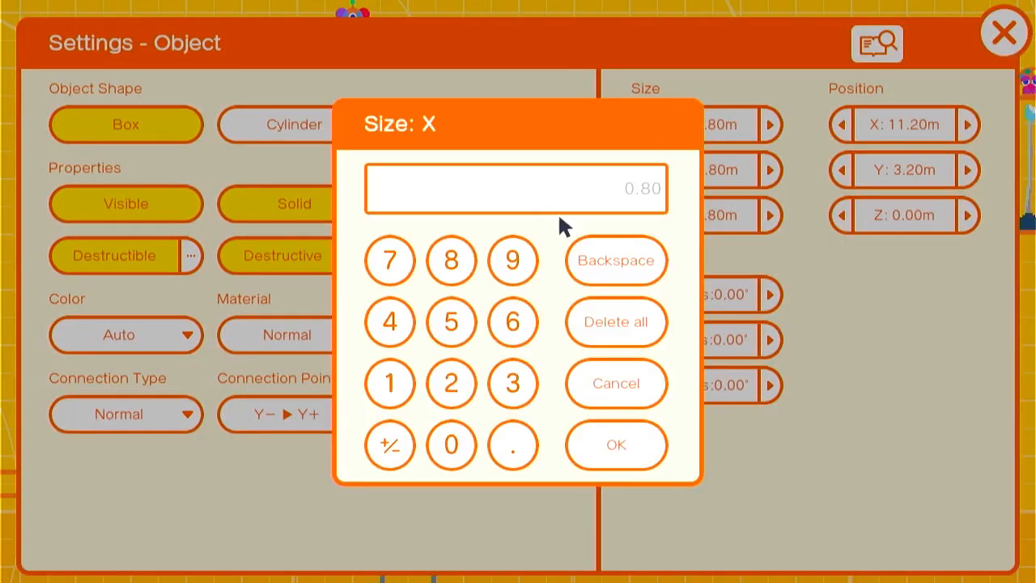
Size the box 1.20 m wide and 2.00 m tall.
click(390, 383)
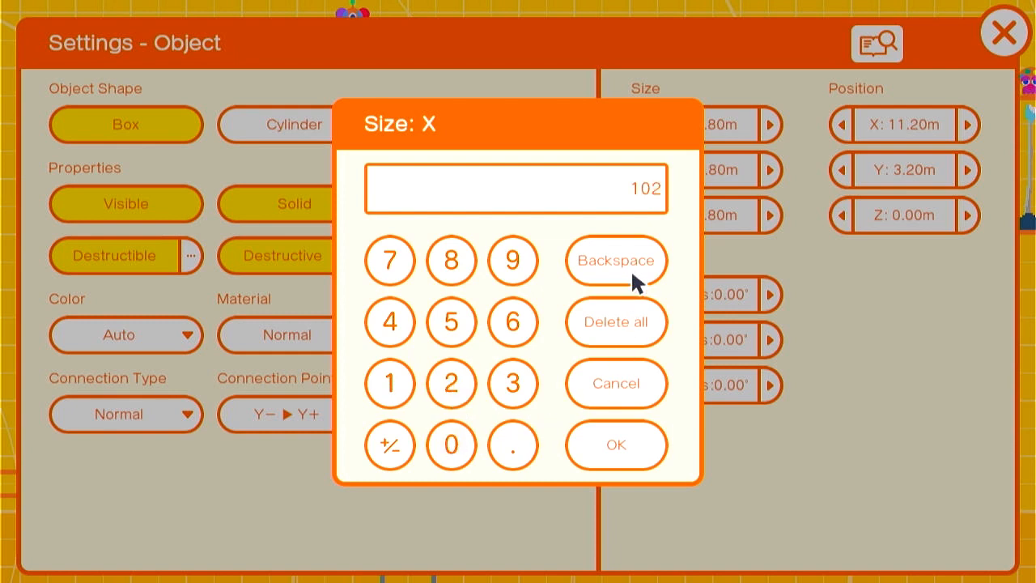
click(451, 383)
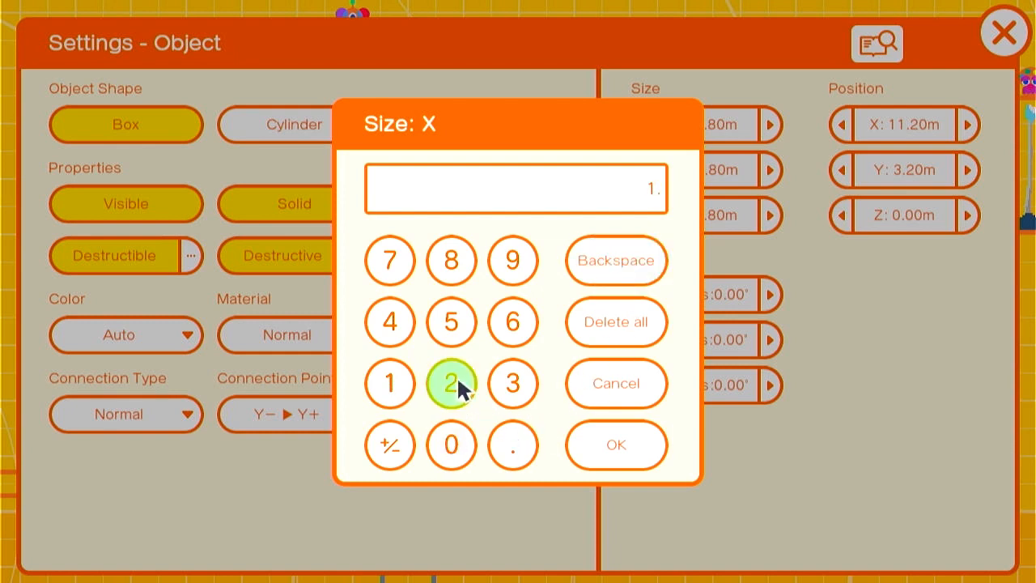
click(615, 444)
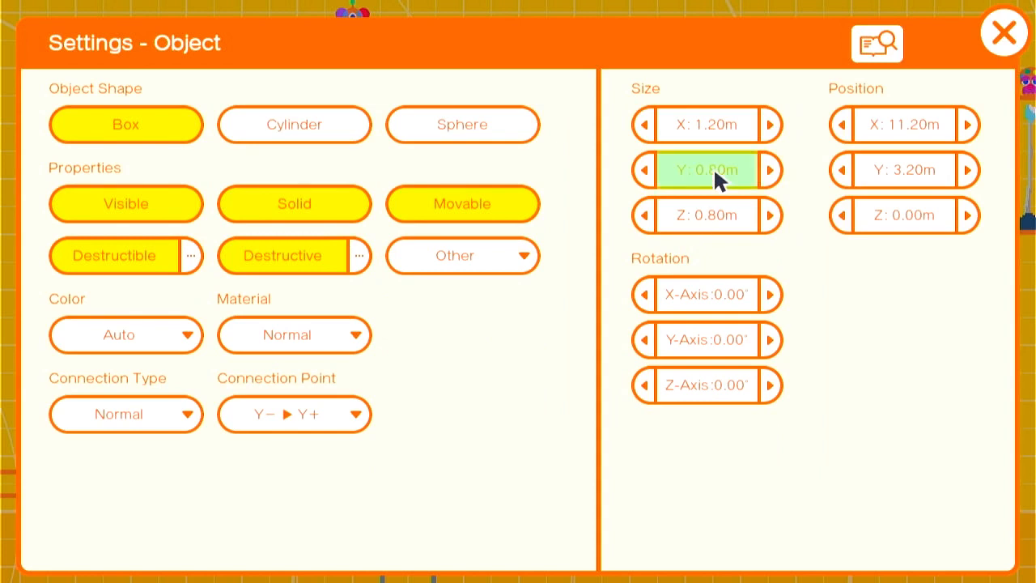
click(705, 170)
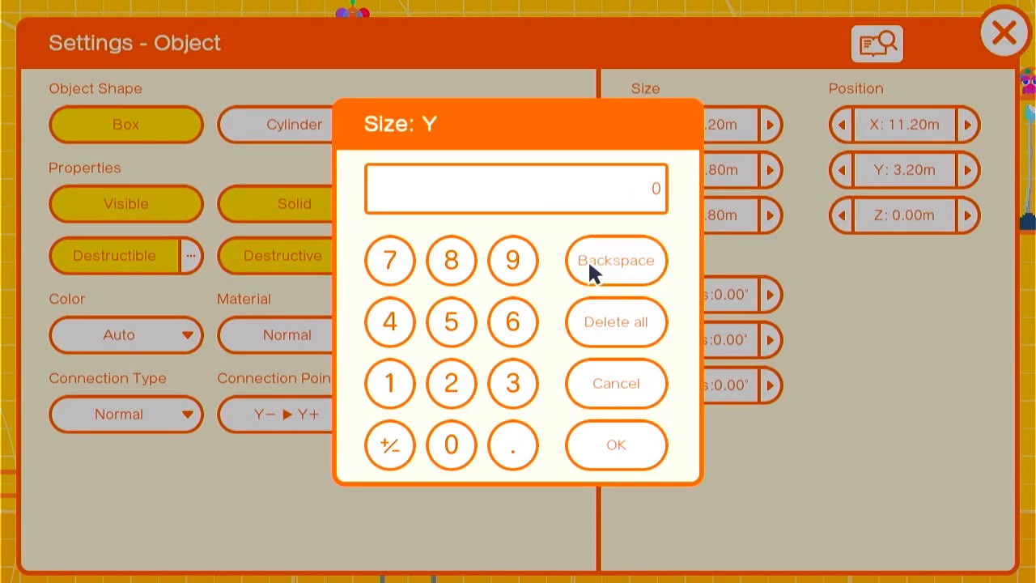
click(615, 445)
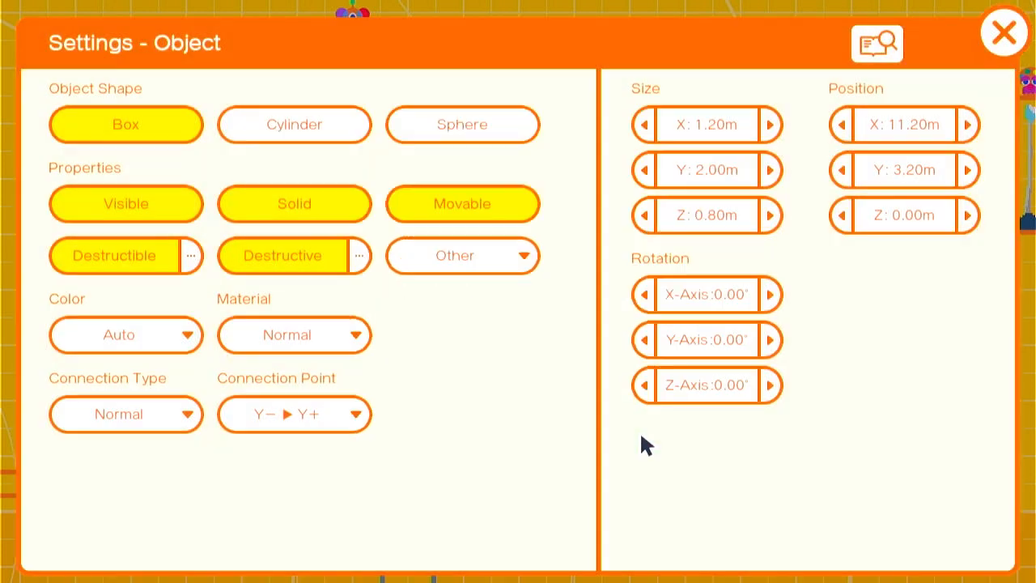
Turn off Destructive and Destructible for the box.
click(113, 255)
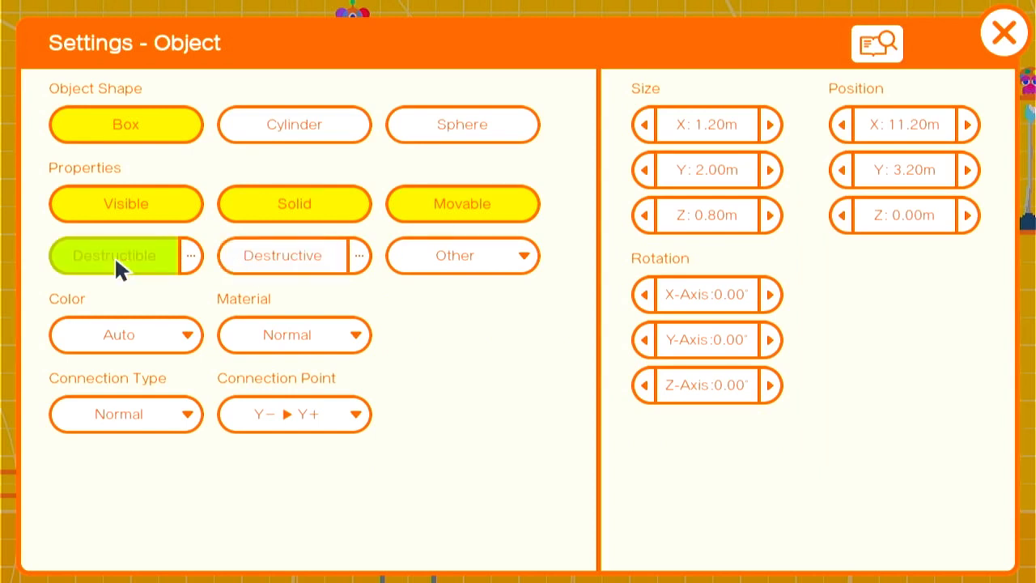
click(114, 254)
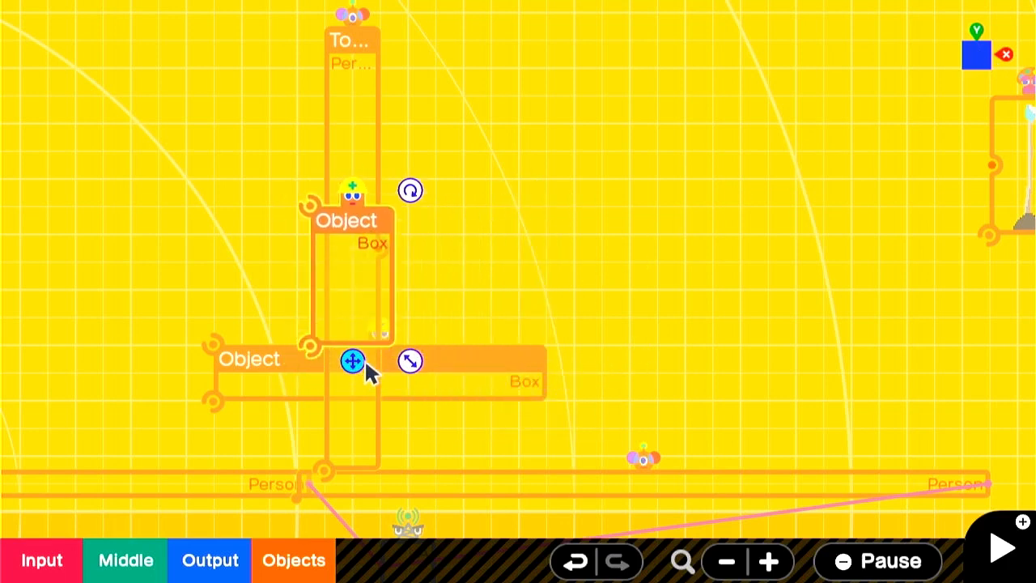
Move both flag textures near the box, check one's settings, and wire them to the box.
click(352, 361)
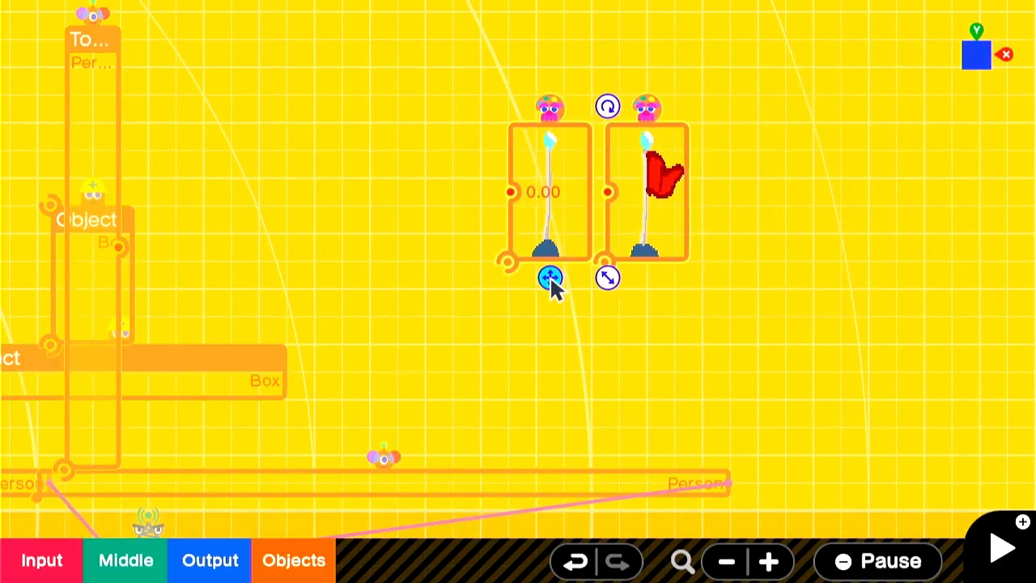
drag(552, 277, 467, 289)
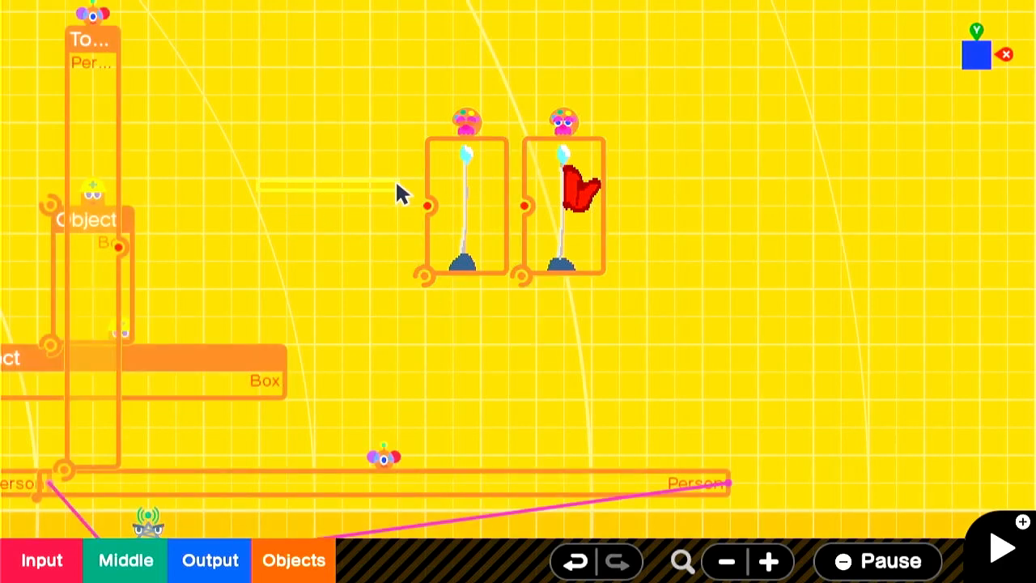
click(466, 207)
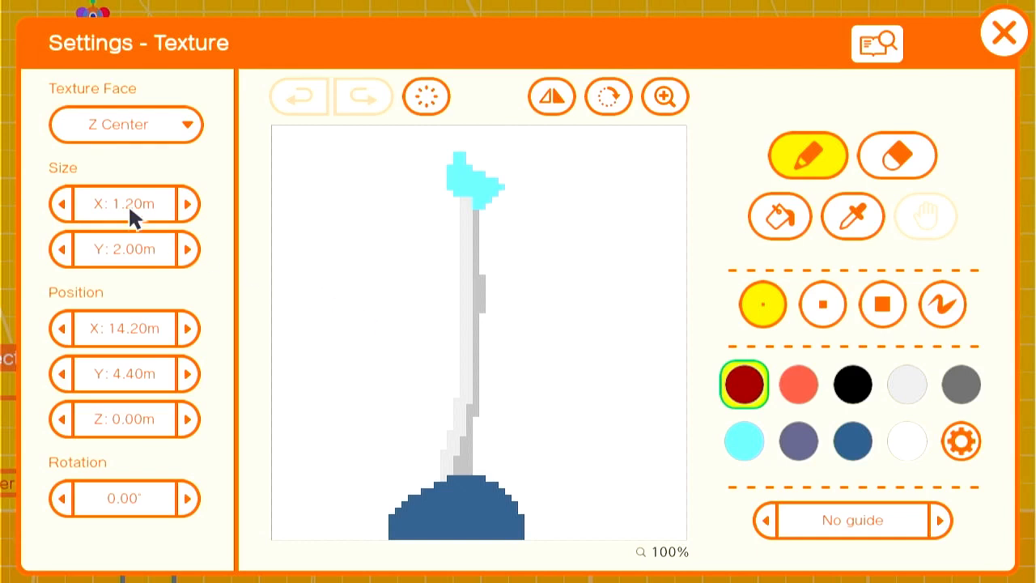
mouse_move(155, 153)
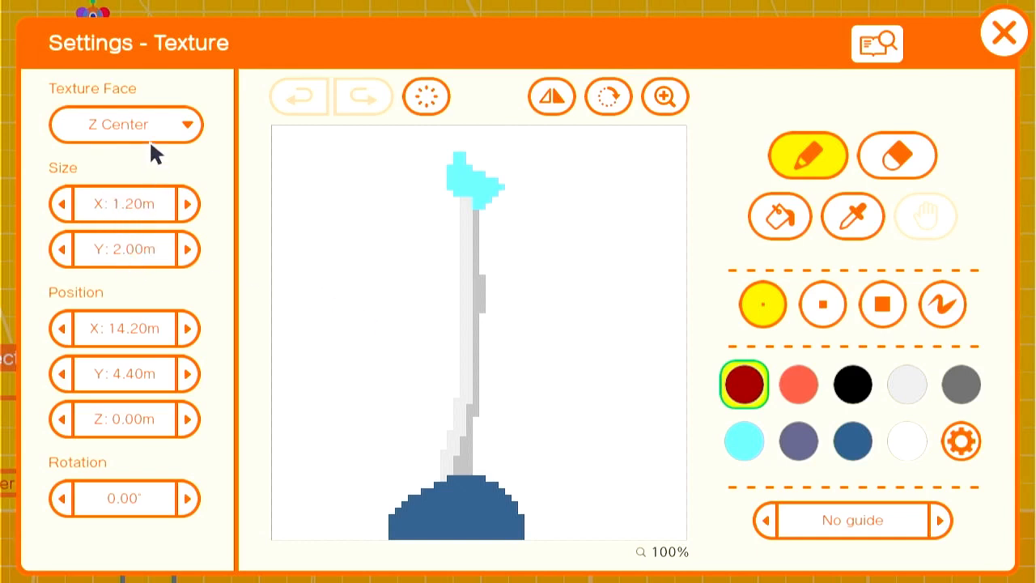
click(126, 124)
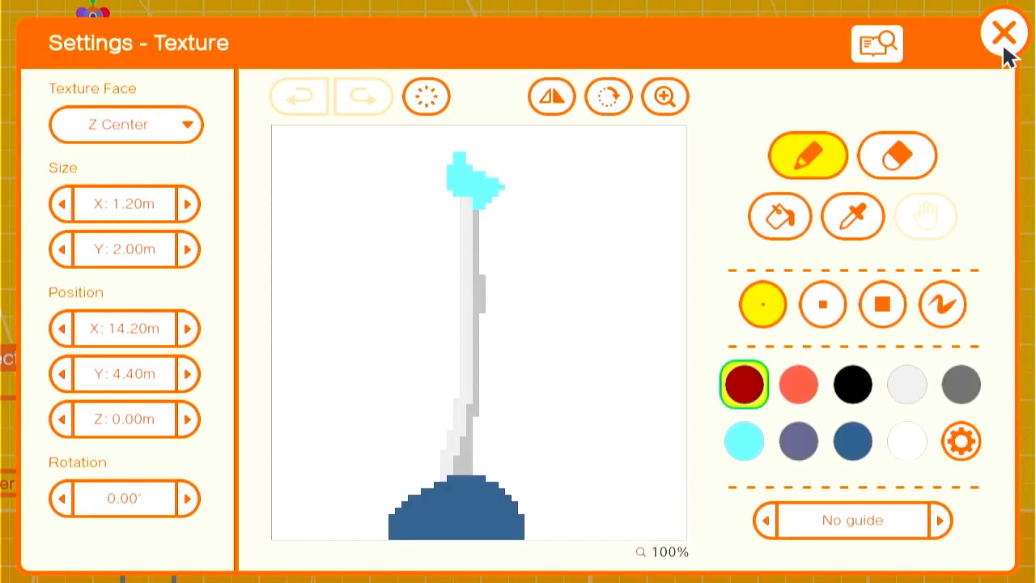
click(1004, 31)
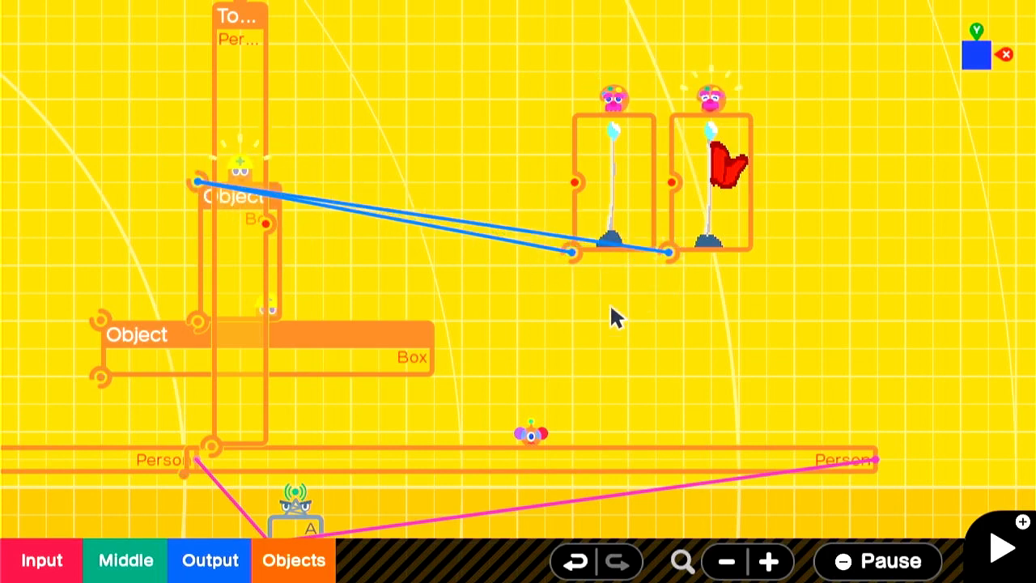
Add a Flag Nodon driving the red-flag texture and a NOT Nodon for the bare pole's visibility.
click(126, 560)
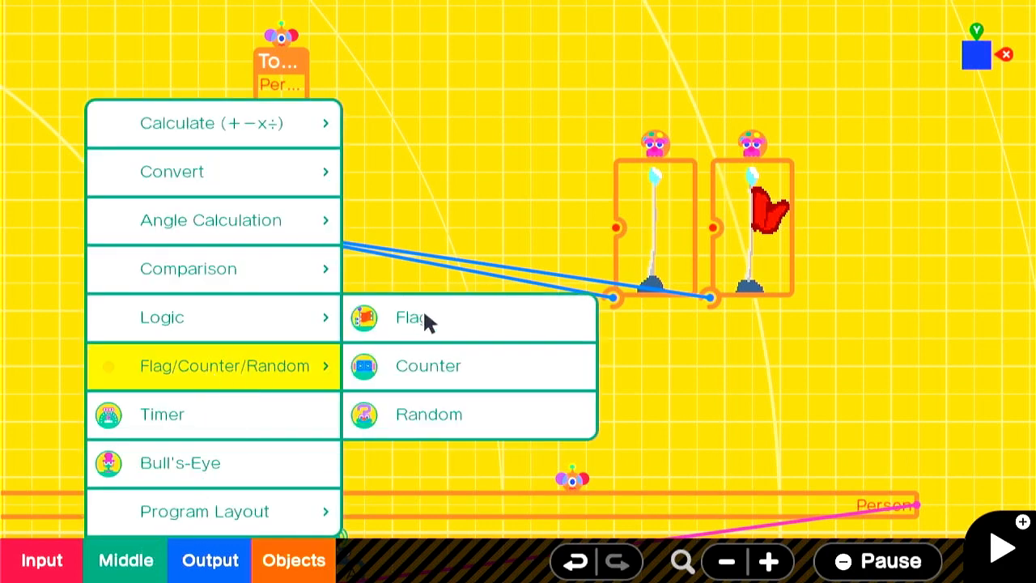
click(412, 317)
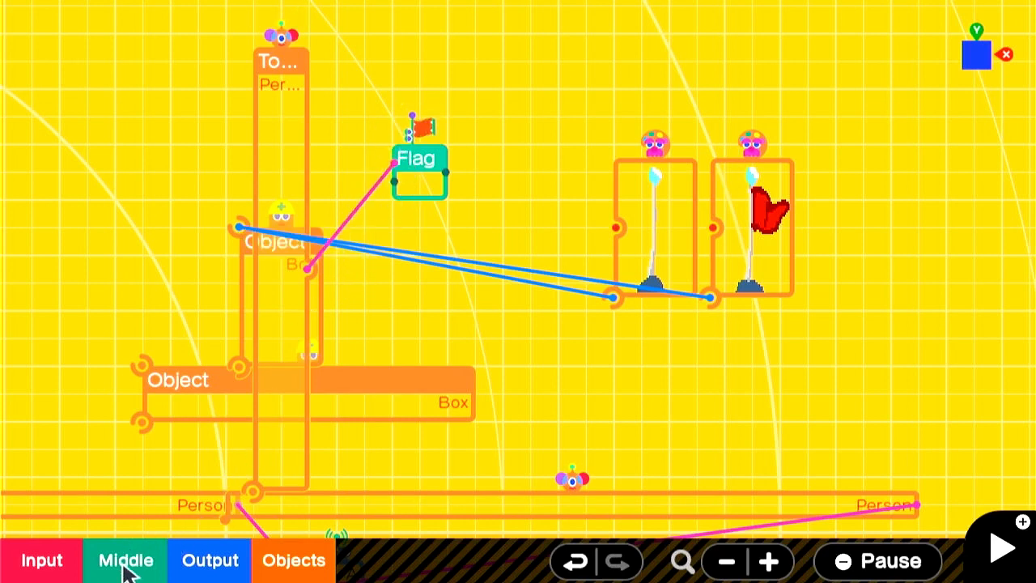
click(125, 560)
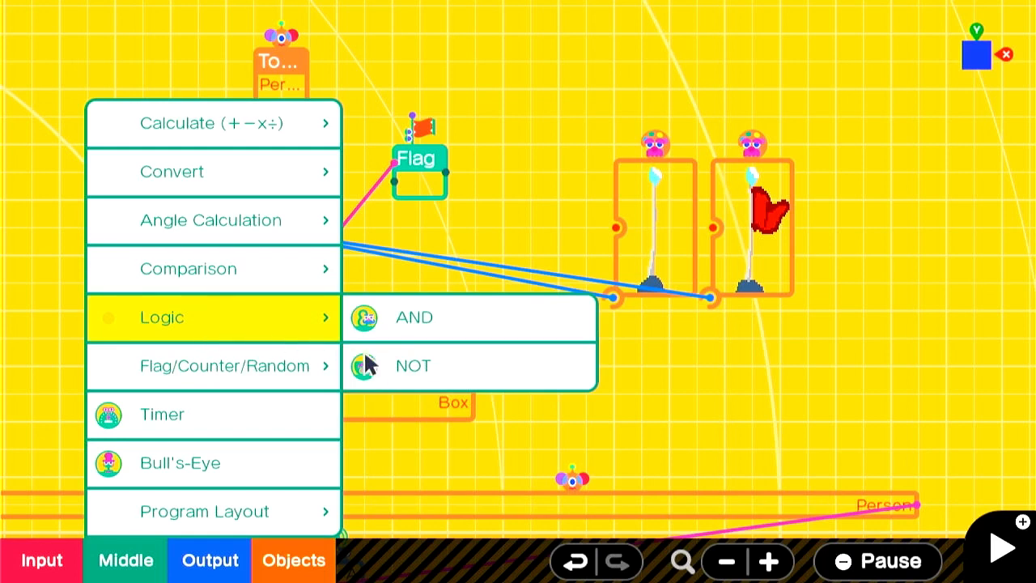
click(412, 365)
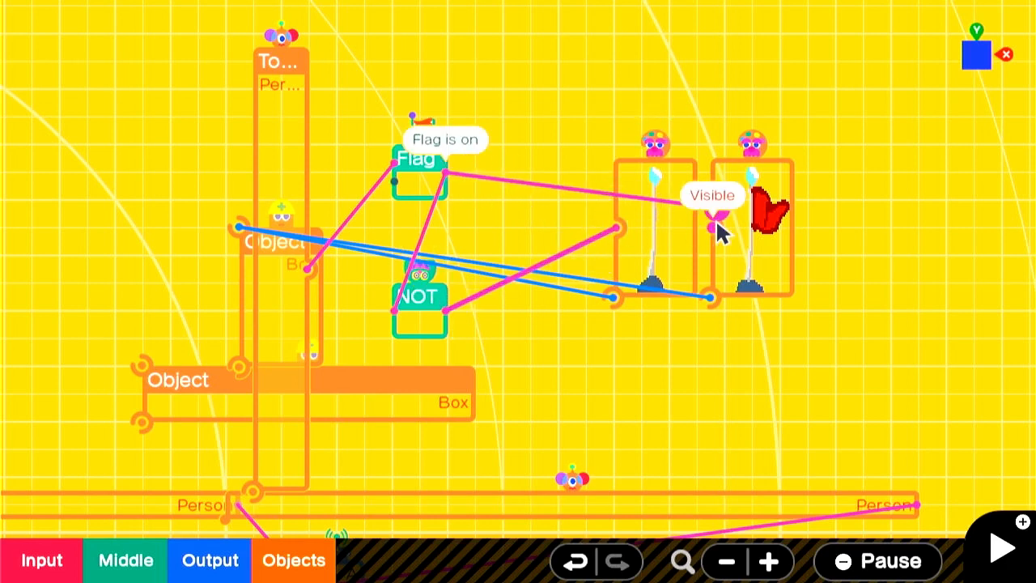
mouse_move(777, 372)
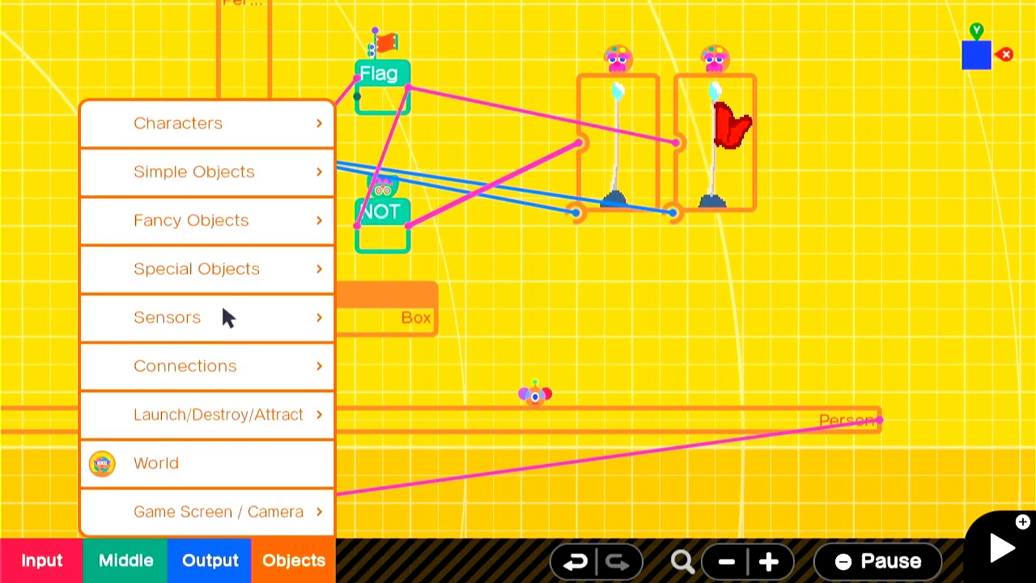
Add an Effect and a Play Sound set to System sounds-Done, both wired to the Flag.
click(196, 269)
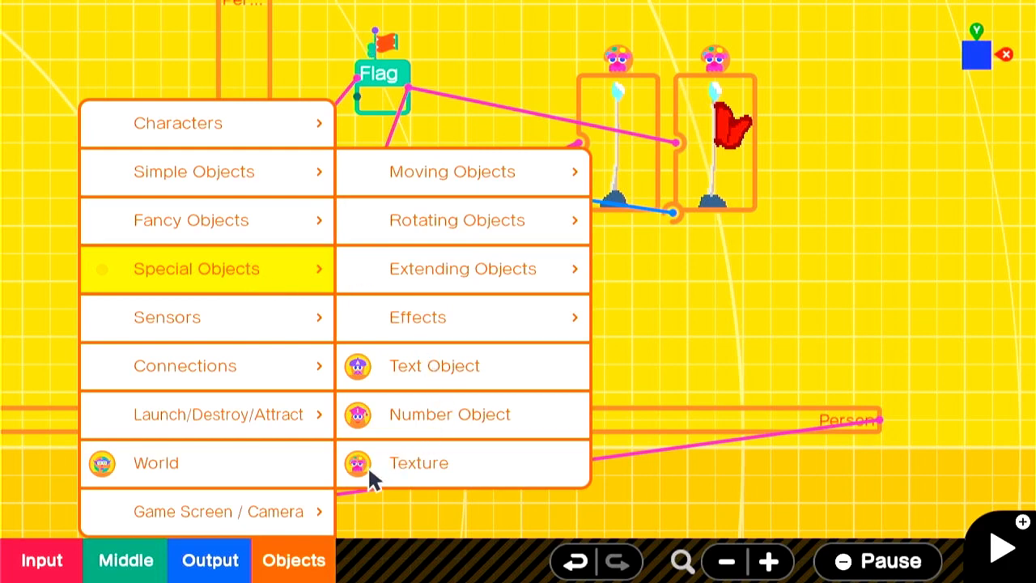
click(418, 318)
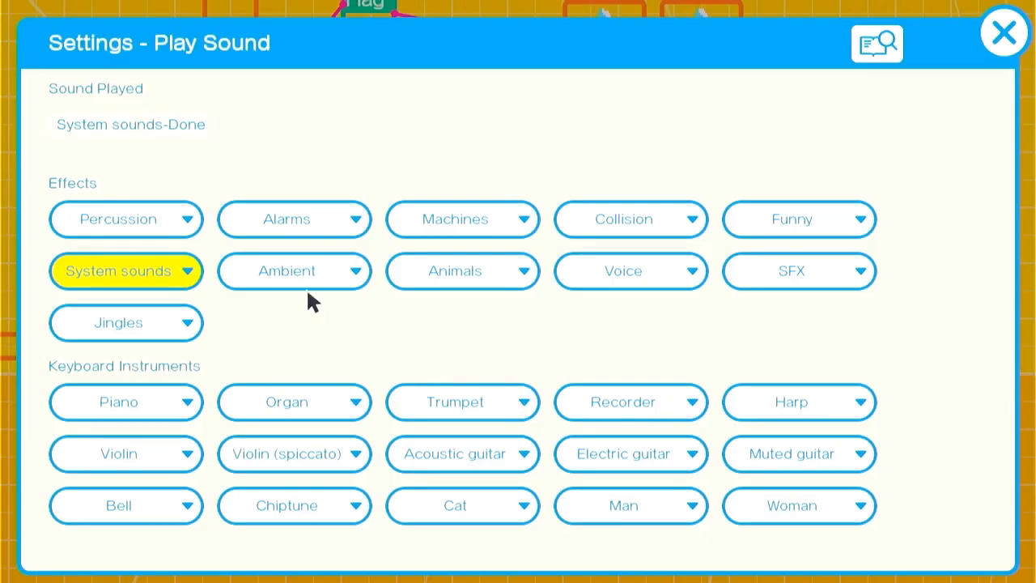
click(1003, 32)
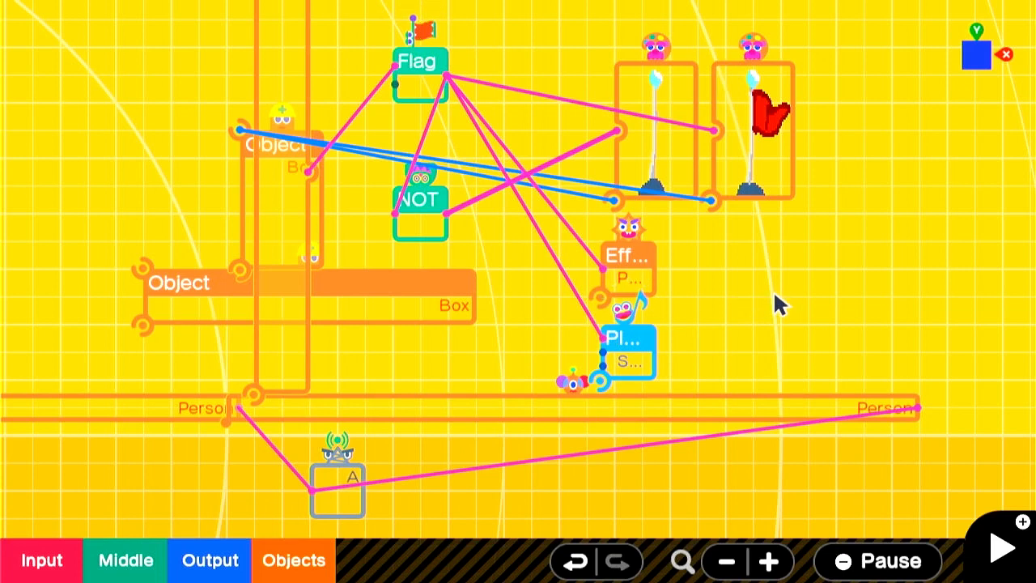
click(994, 546)
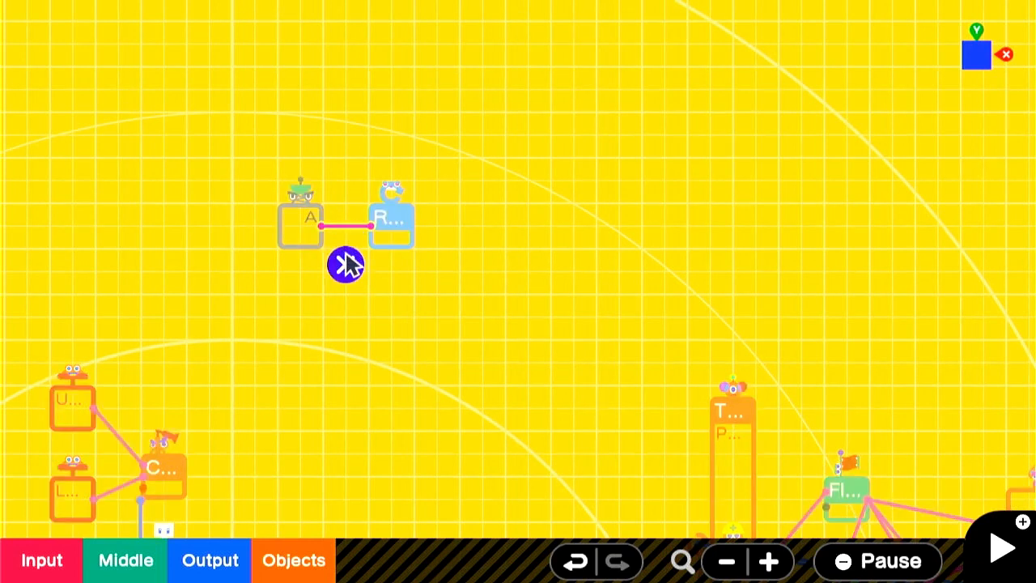
Move Retry Game up and add AND Nodons combining signal A with the checkpoint logic.
click(391, 215)
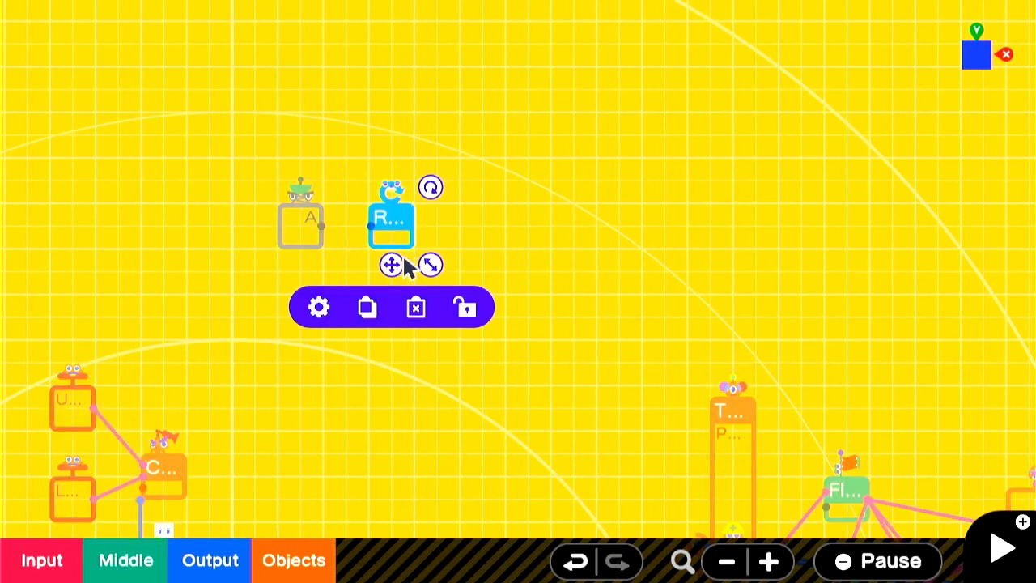
drag(391, 265, 664, 174)
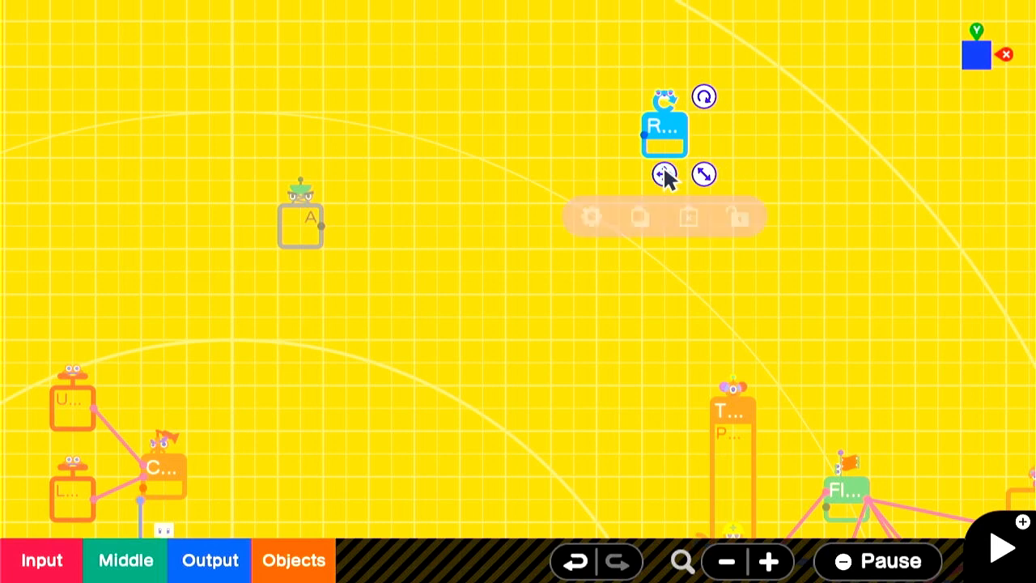
click(125, 560)
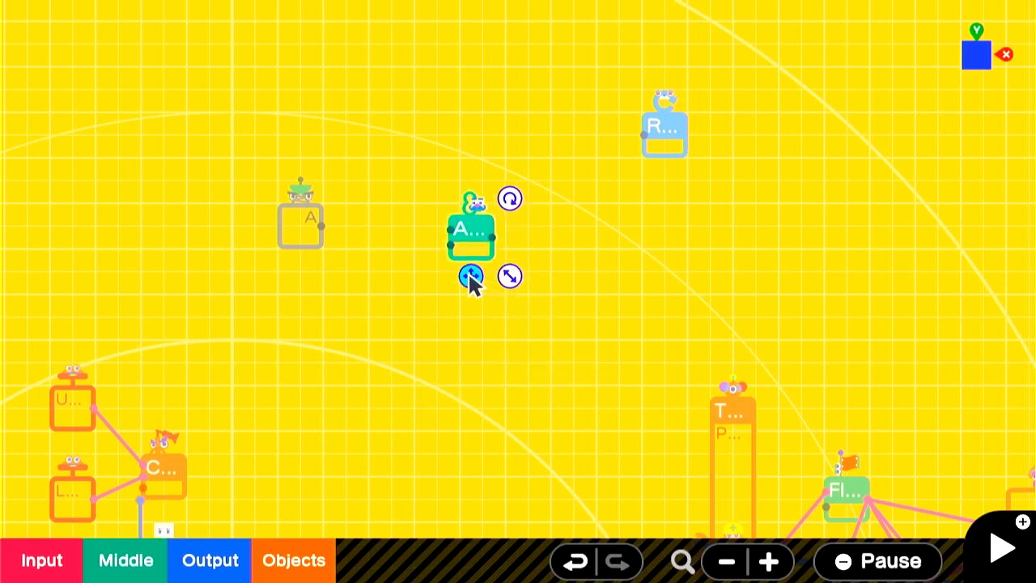
click(469, 275)
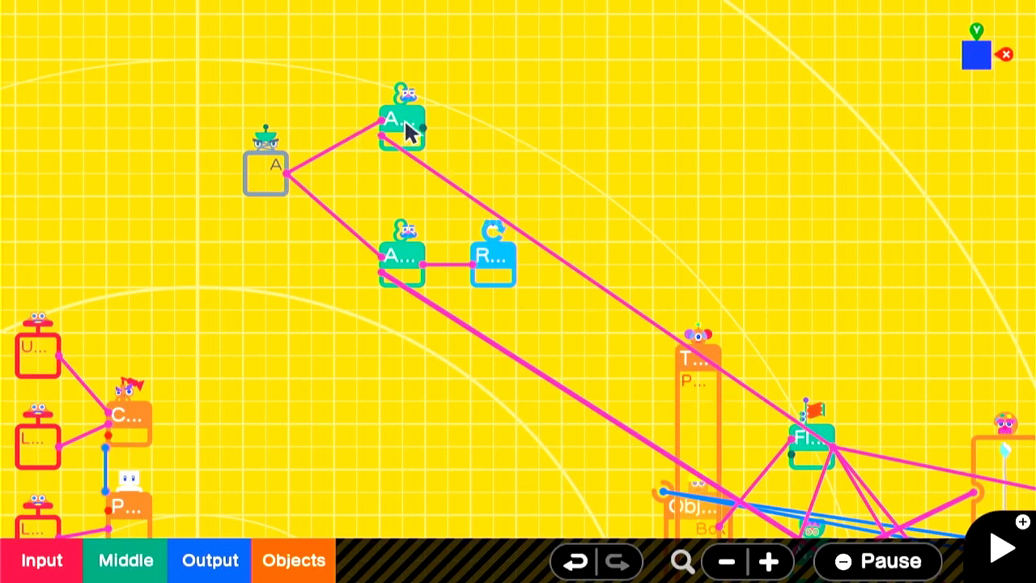
mouse_move(609, 136)
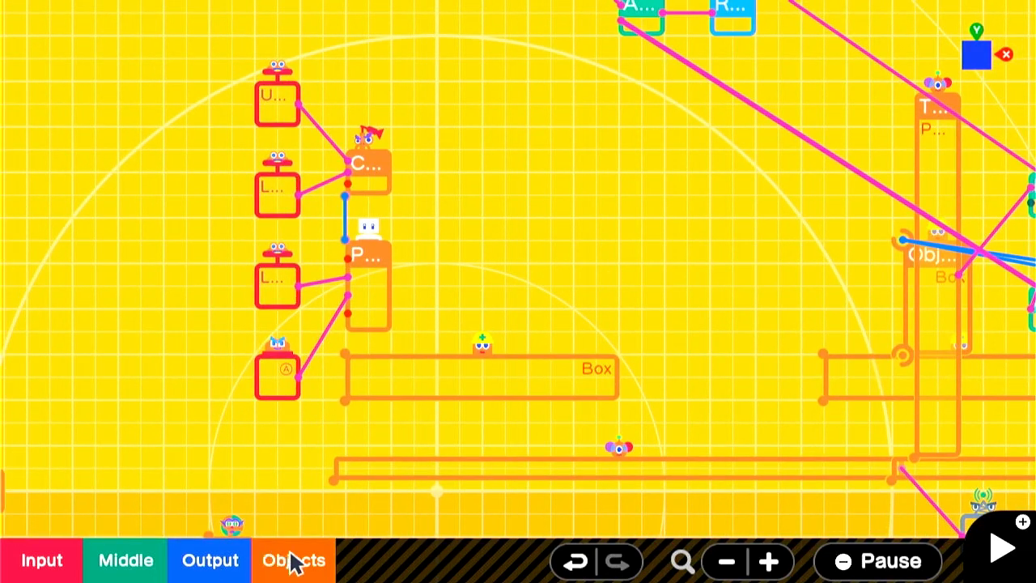
Add a Teleport Object entrance and matching exit A beside the checkpoint.
click(293, 560)
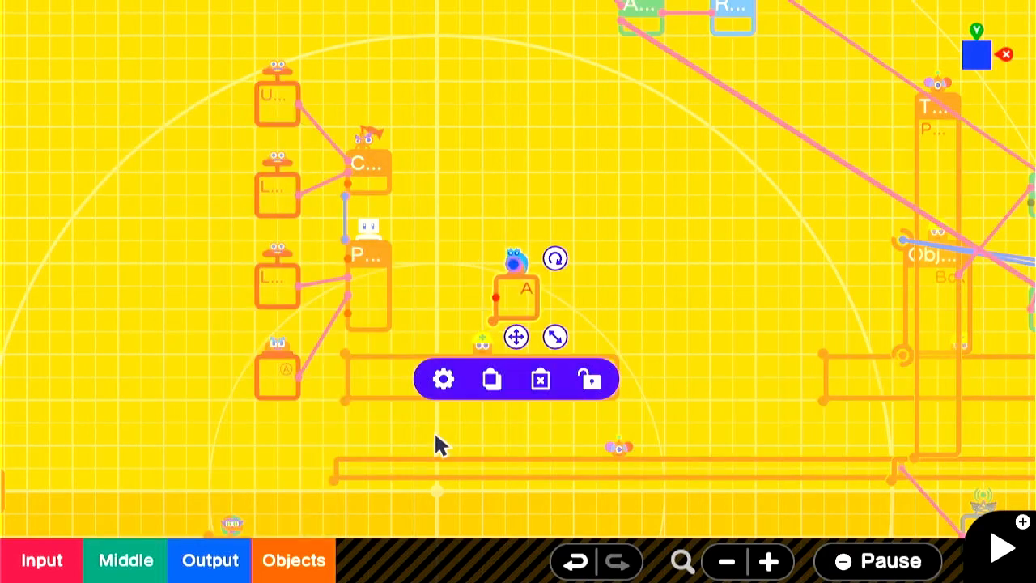
click(292, 559)
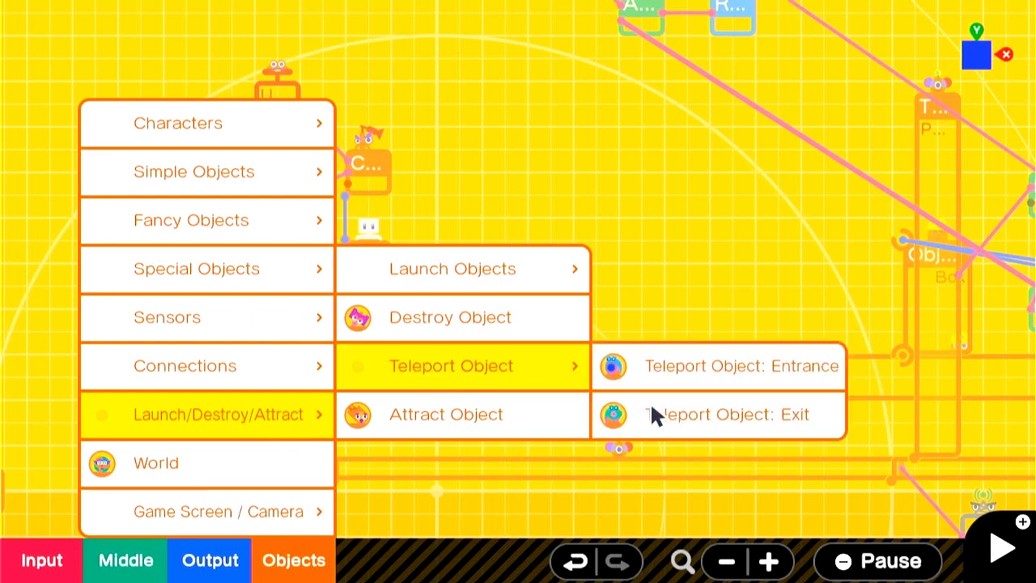
click(719, 413)
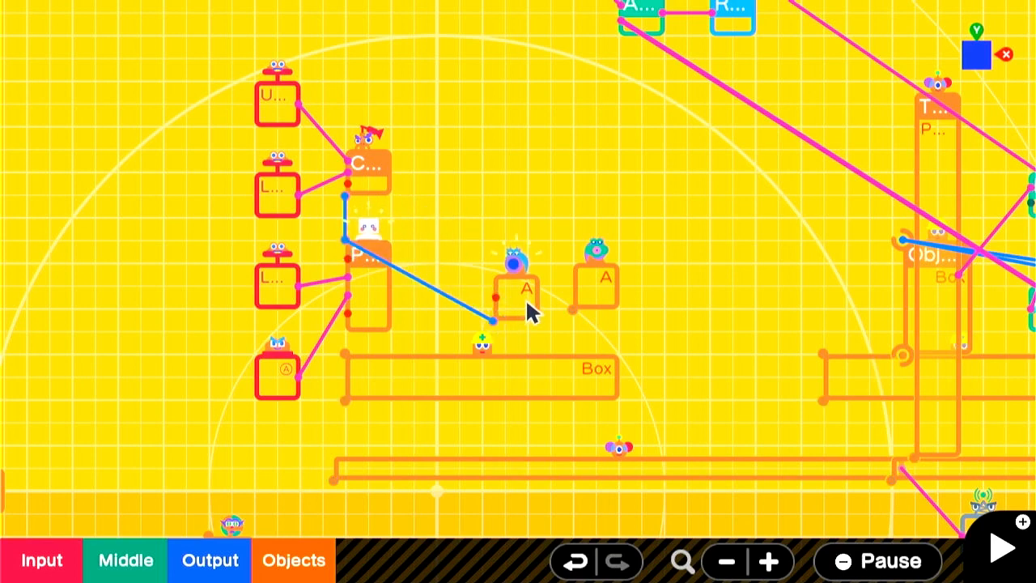
click(511, 287)
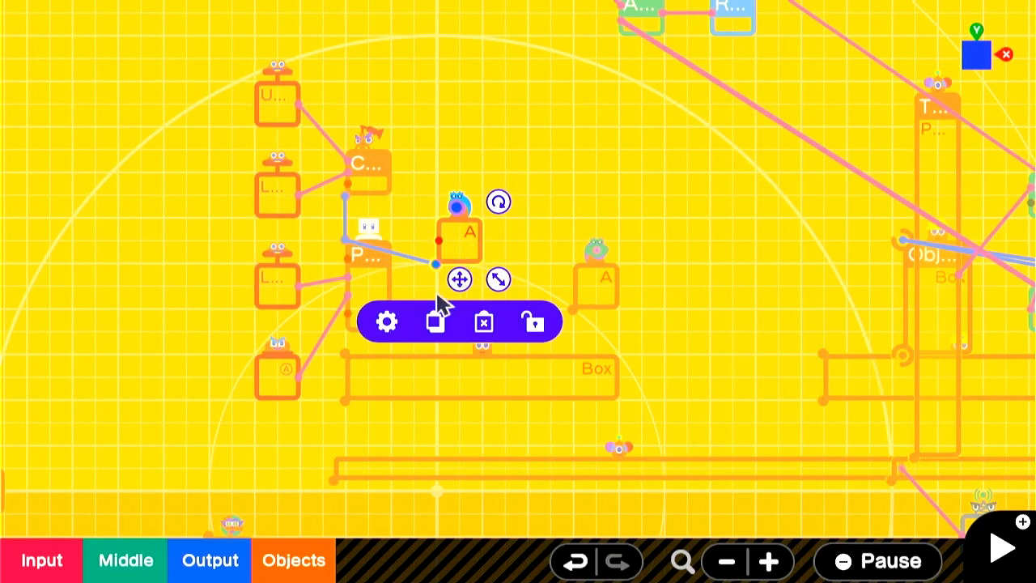
Set the teleport entrance's Teleport What? to Person.
click(386, 321)
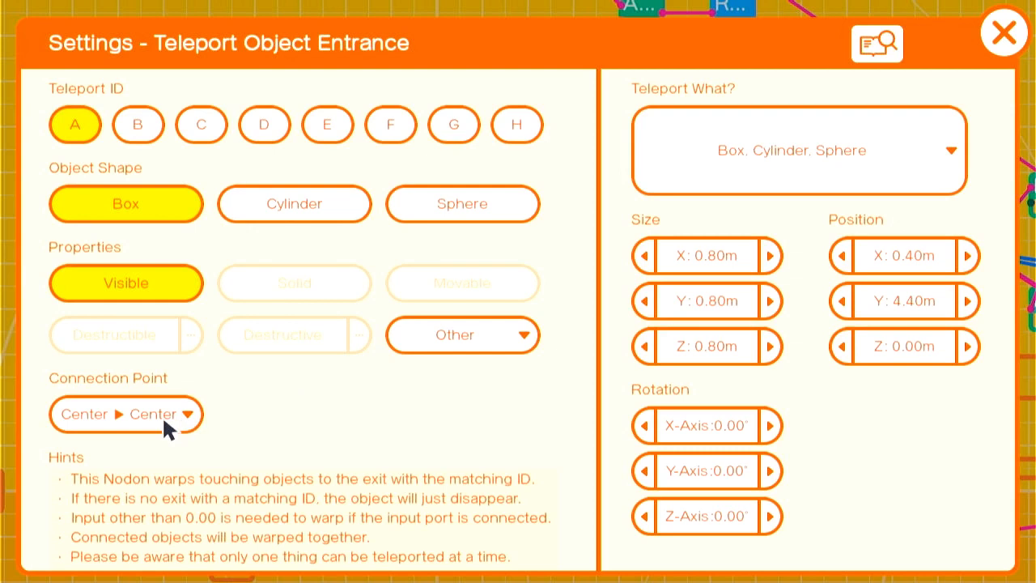
click(798, 150)
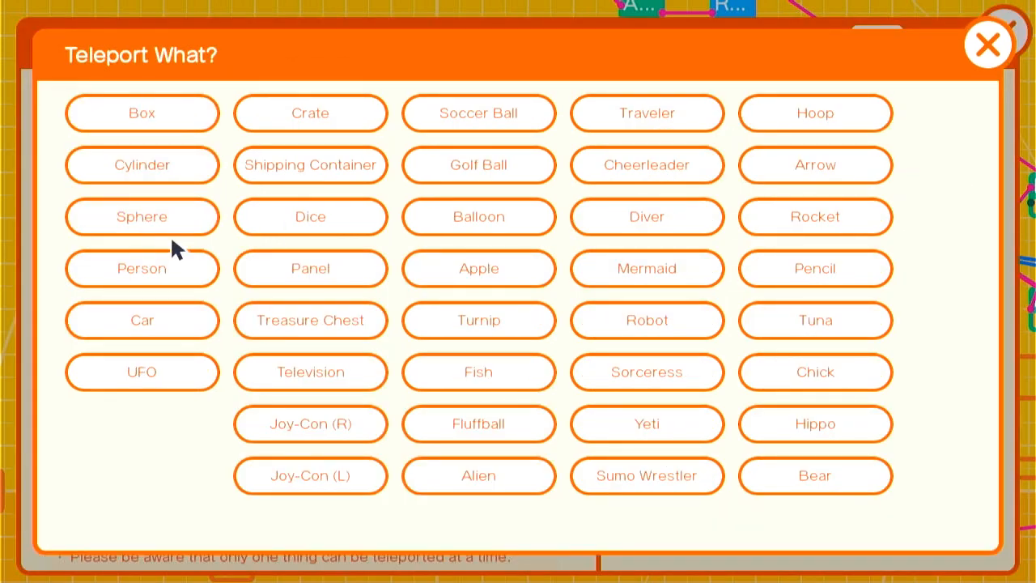
click(142, 268)
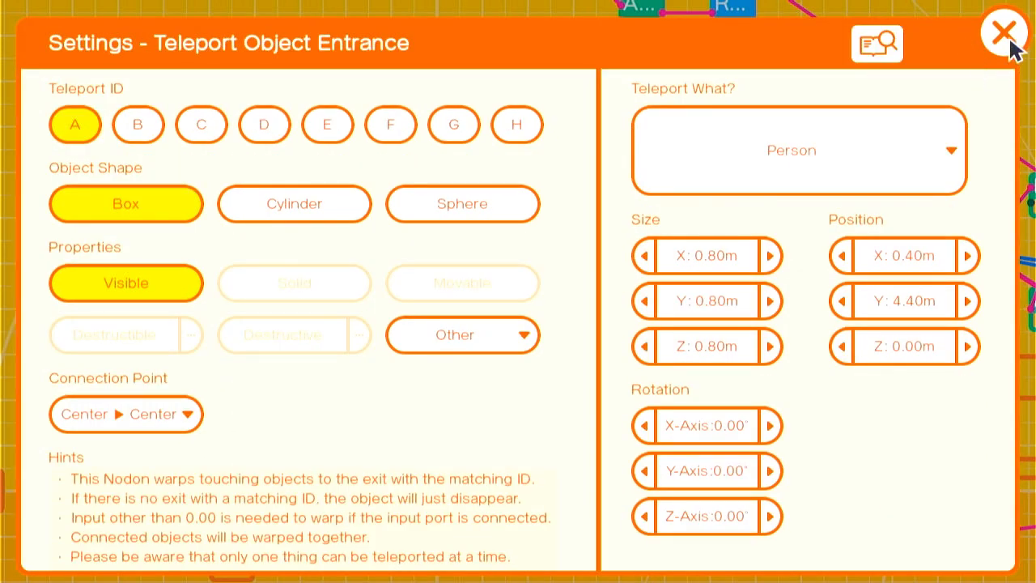
click(1003, 32)
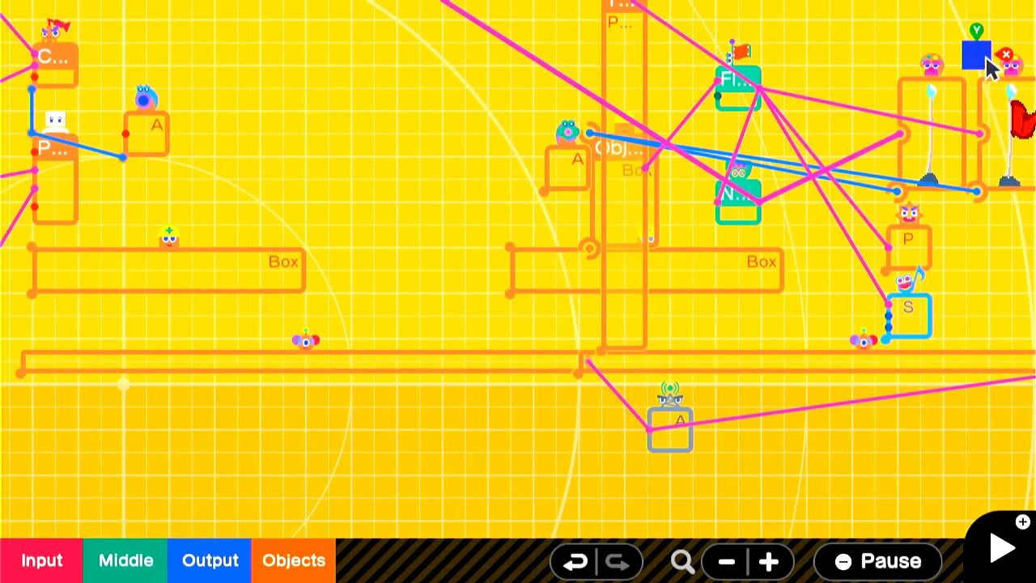
mouse_move(931, 85)
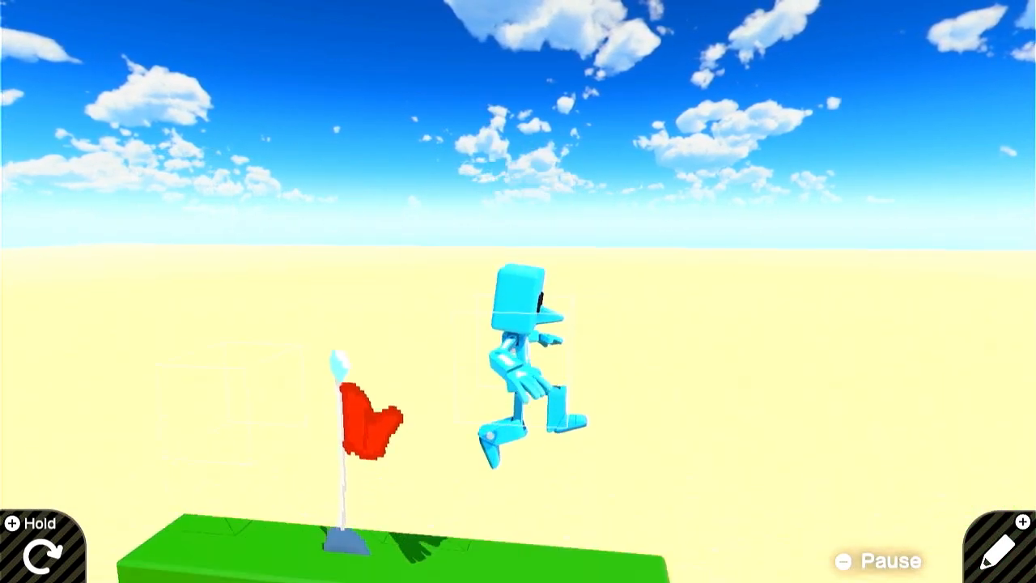
Return from test play to the Nodon board after checking the checkpoint flag.
click(996, 547)
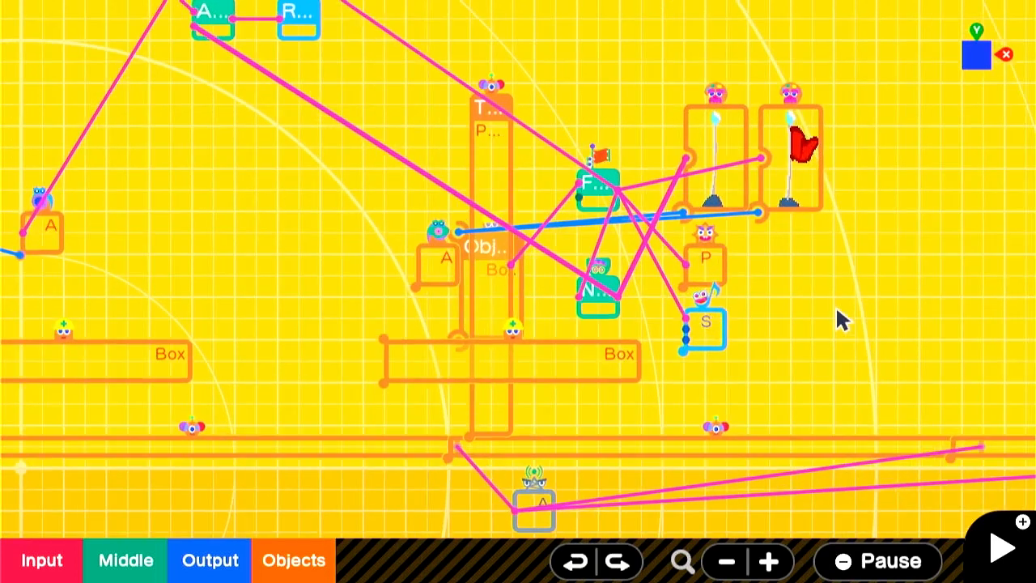
mouse_move(833, 386)
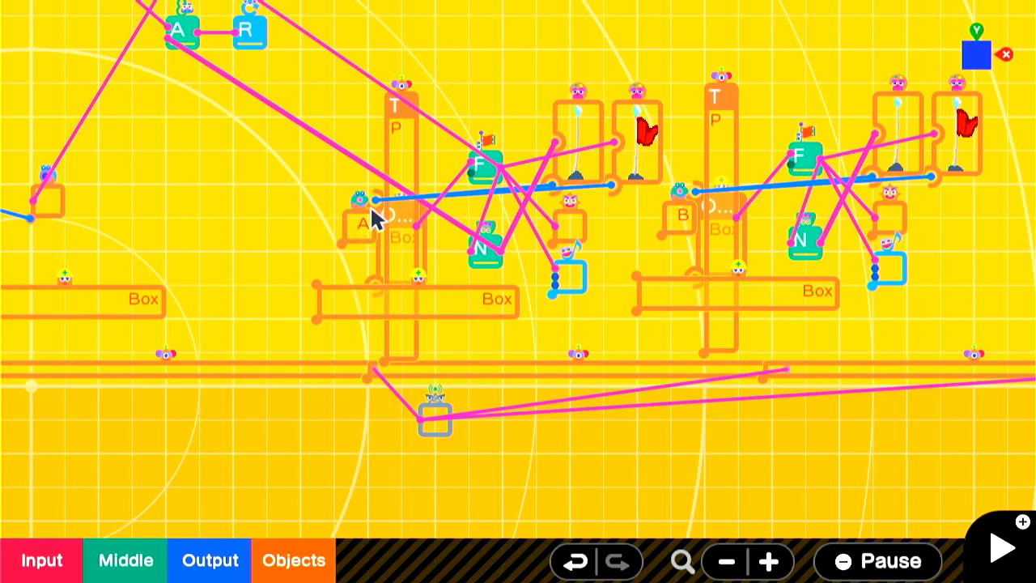
mouse_move(684, 225)
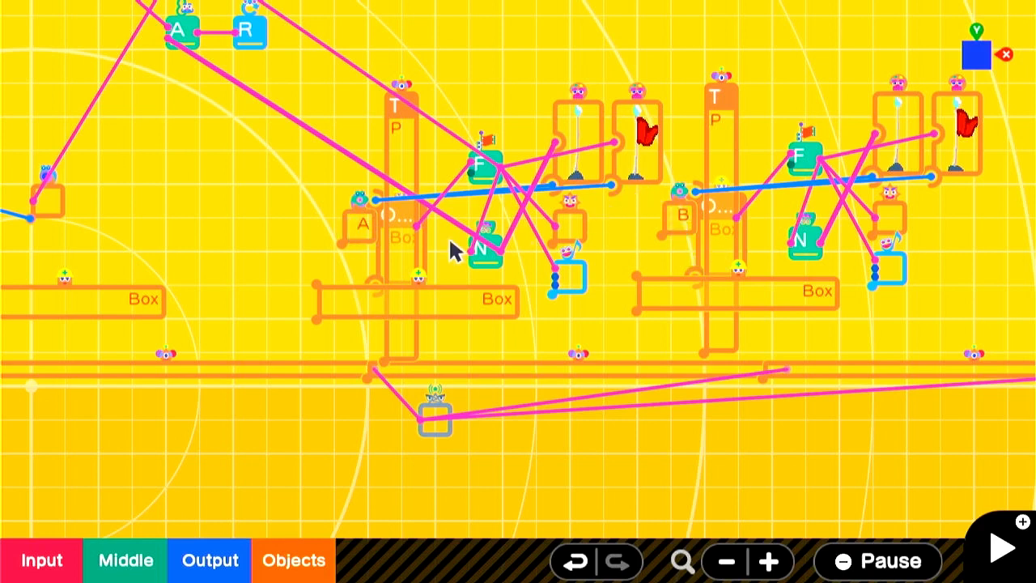
mouse_move(198, 201)
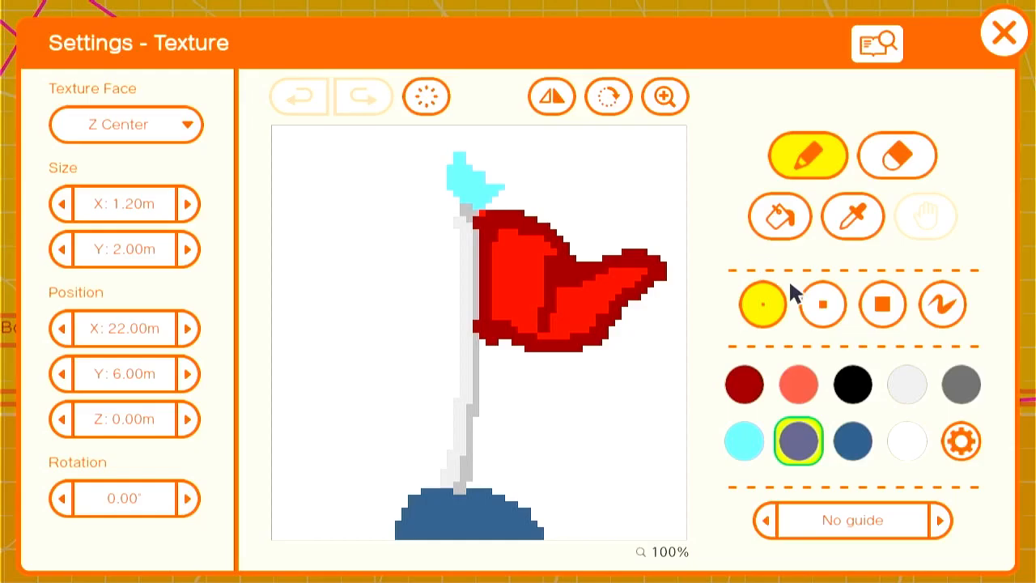
Bucket-fill the flag's inner area with the lighter coral red swatch.
click(779, 216)
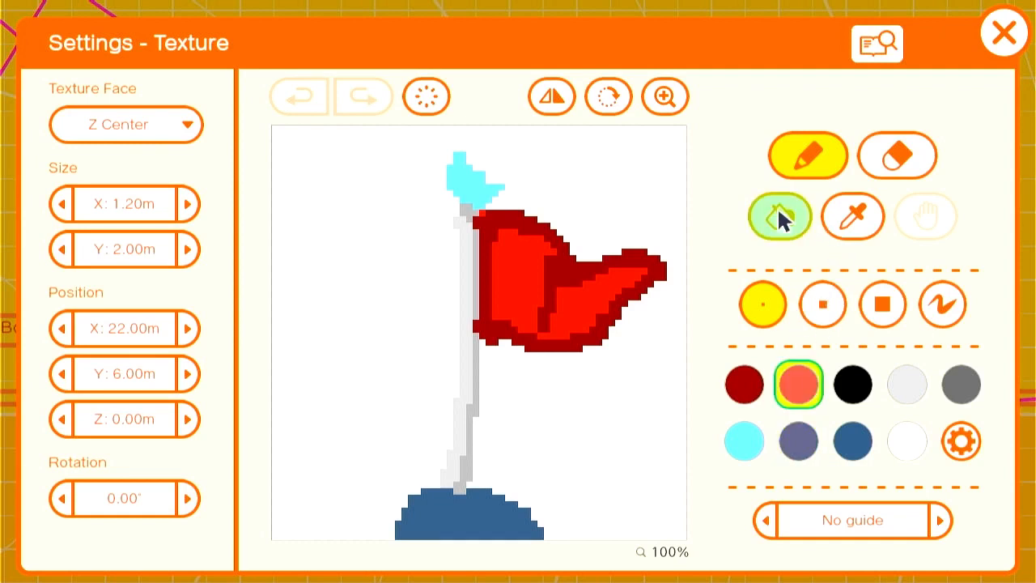
click(526, 314)
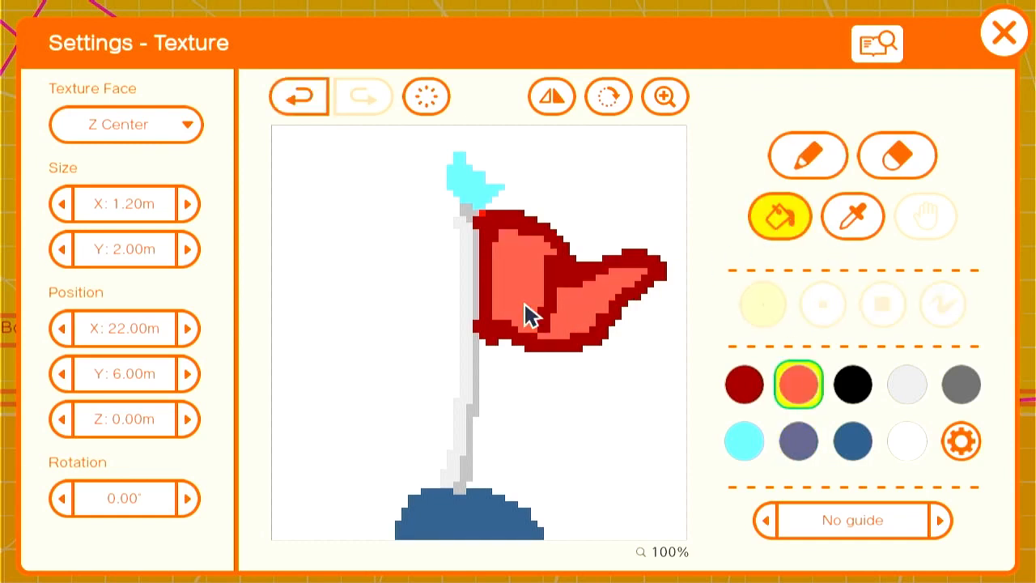
click(1003, 33)
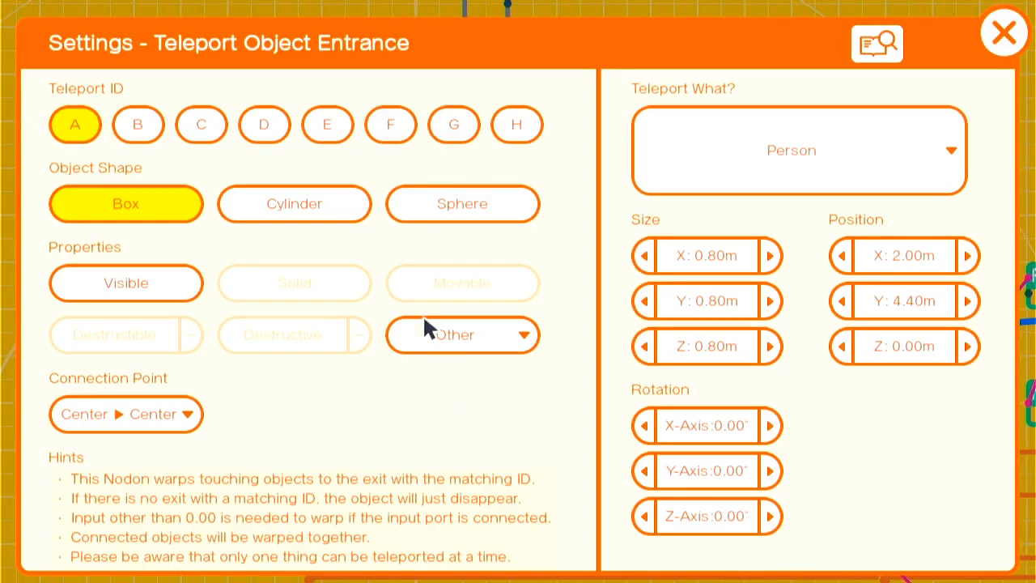
Set the second Teleport Object Entrance to Teleport ID B, keeping Teleport What as Person.
click(138, 124)
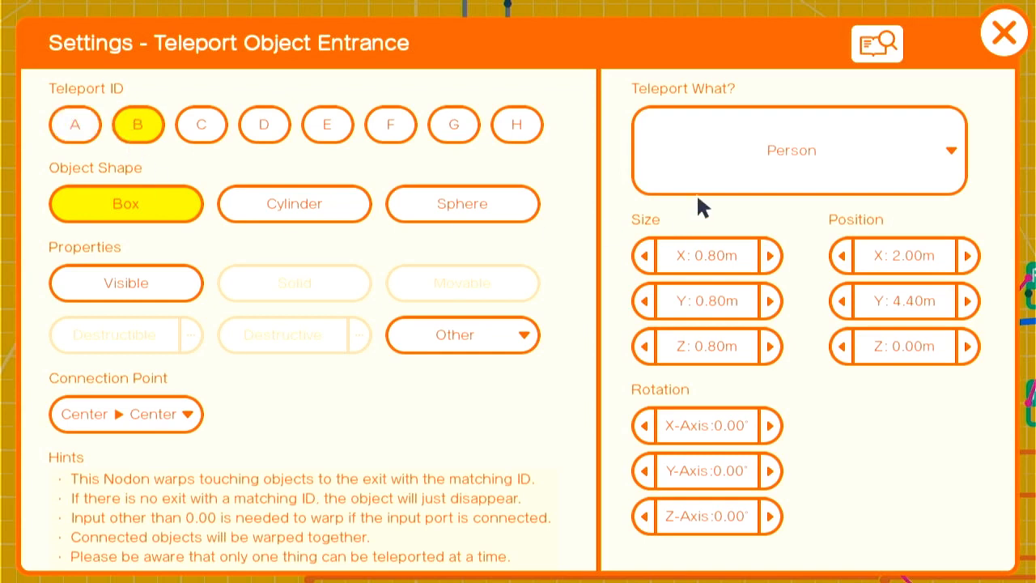
click(1004, 32)
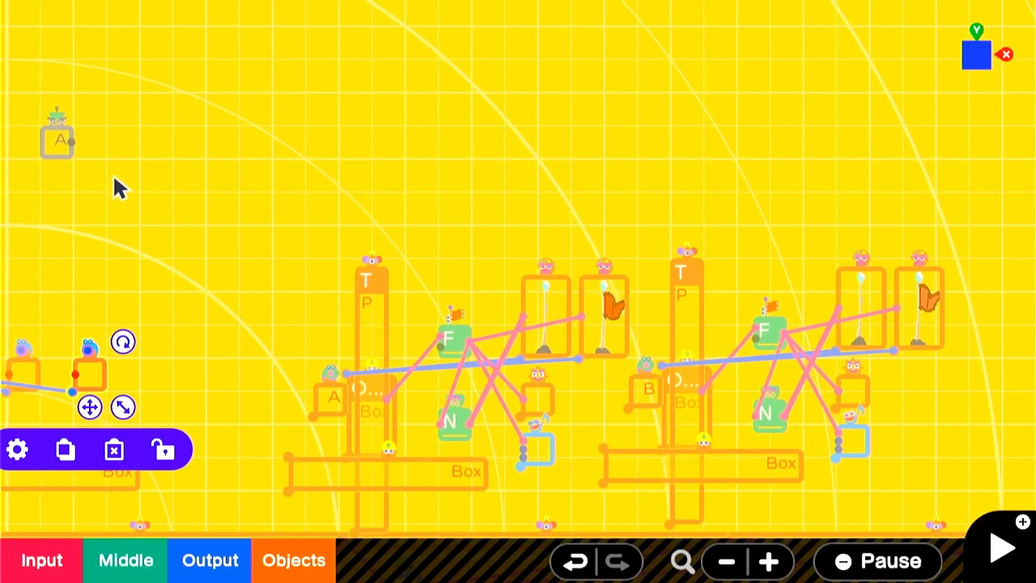
Add a Counter Nodon from Middle set to Loop mode with a 0–2 count range.
click(57, 139)
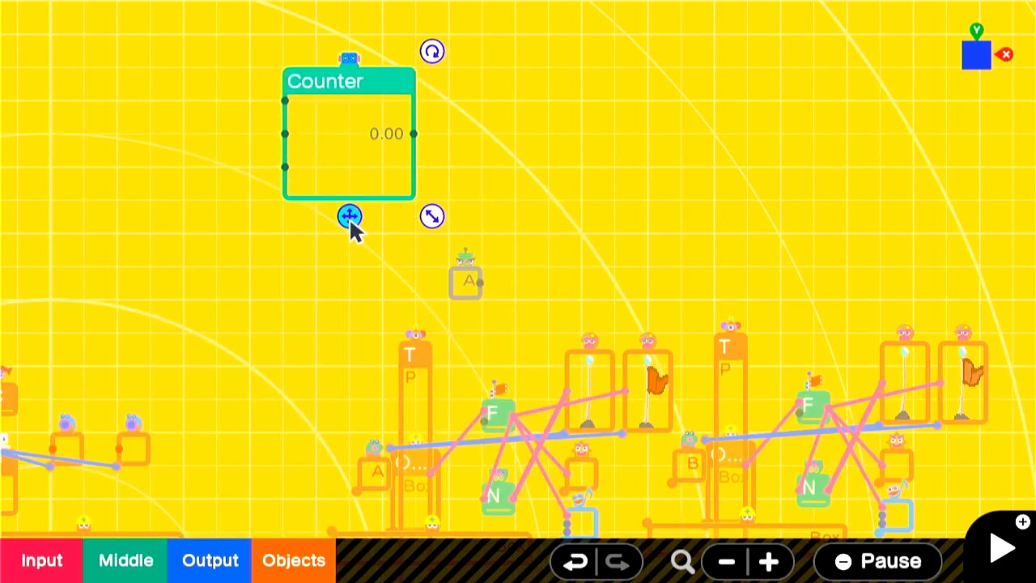
click(349, 216)
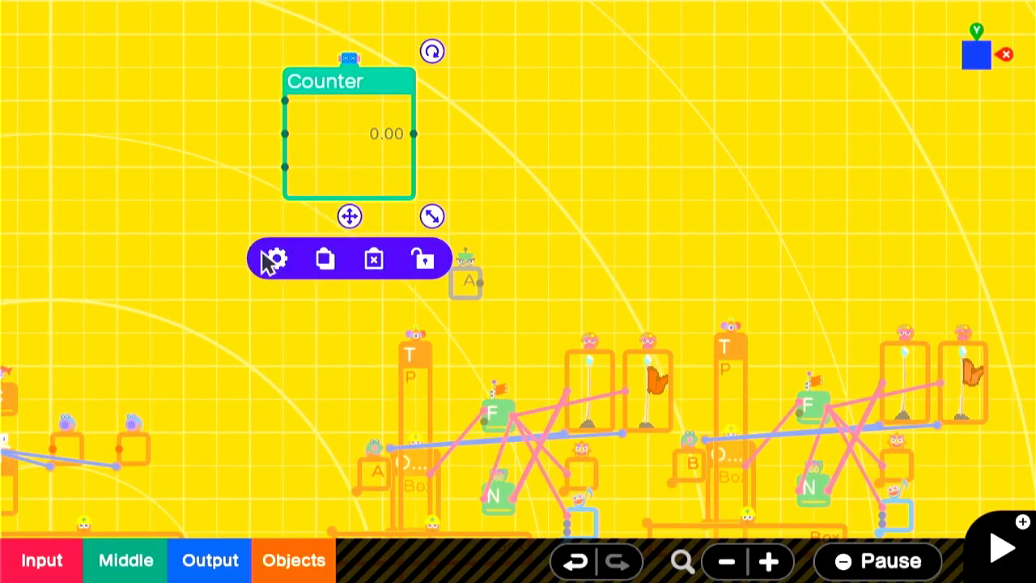
click(275, 259)
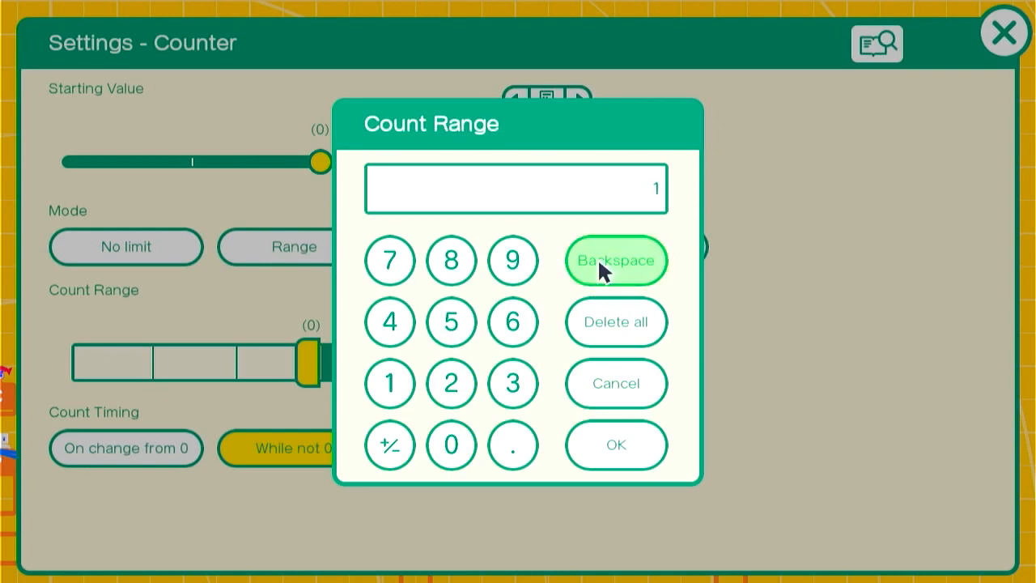
click(512, 383)
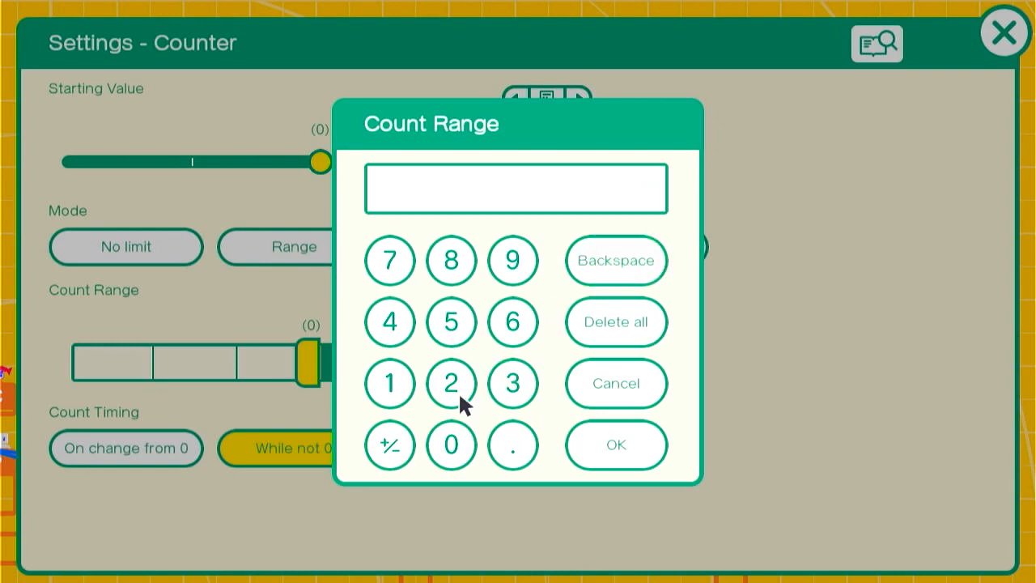
click(615, 444)
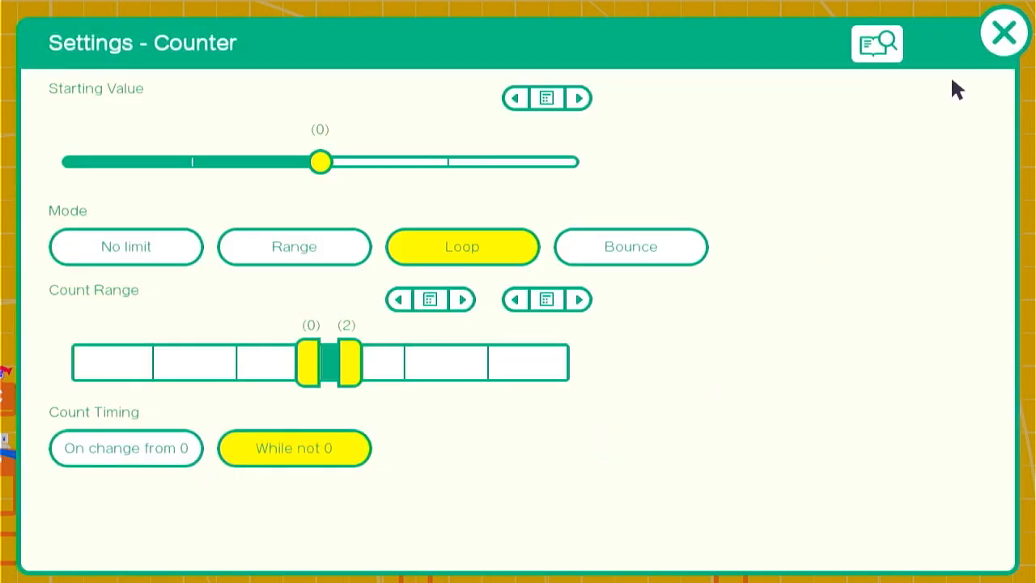
click(1003, 31)
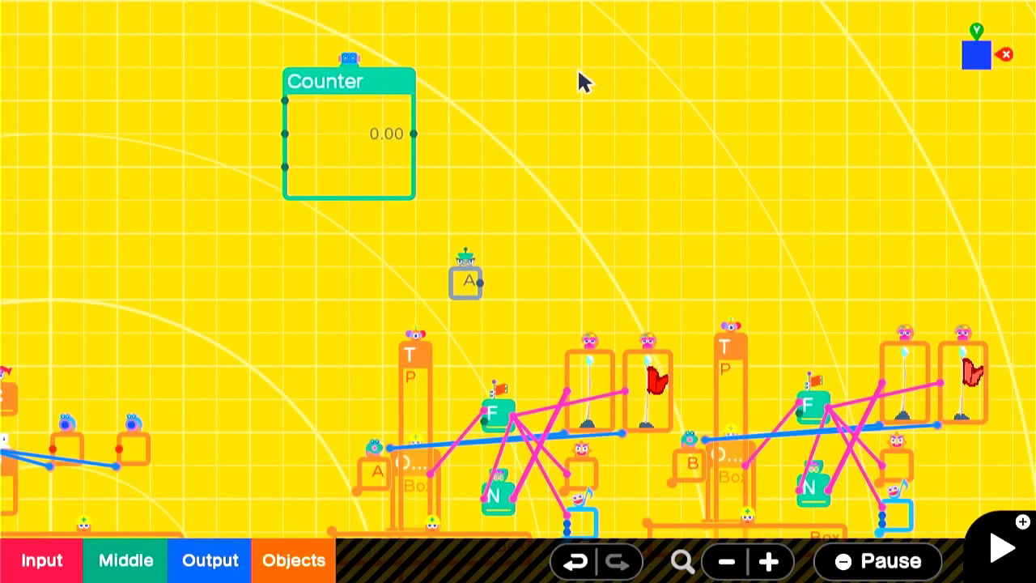
mouse_move(643, 205)
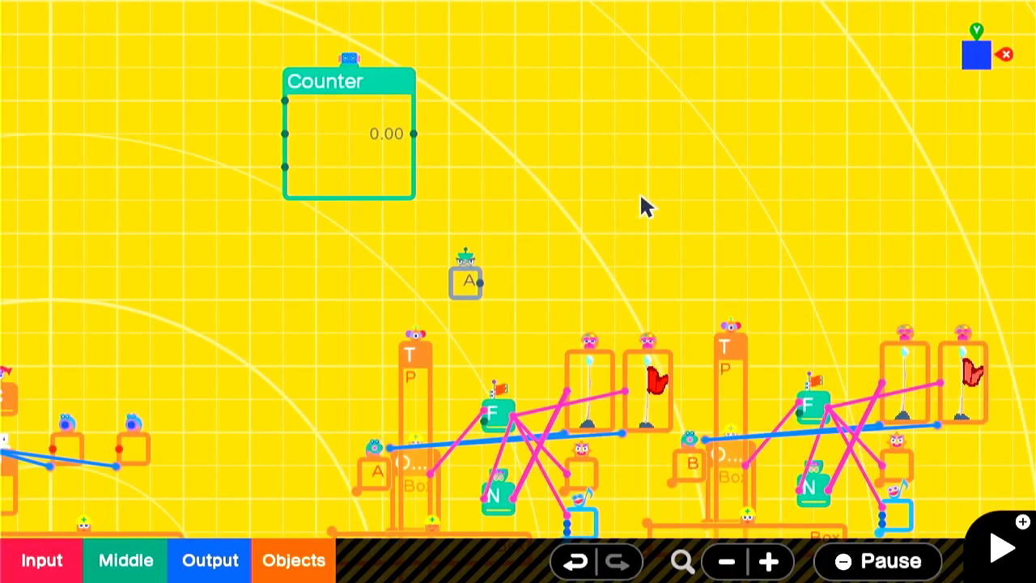
mouse_move(696, 257)
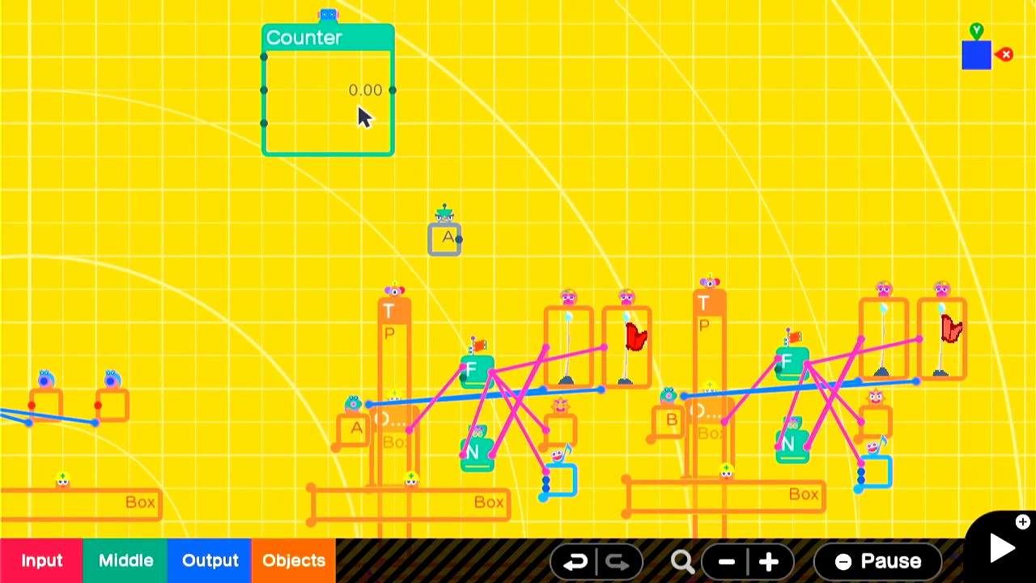
mouse_move(498, 392)
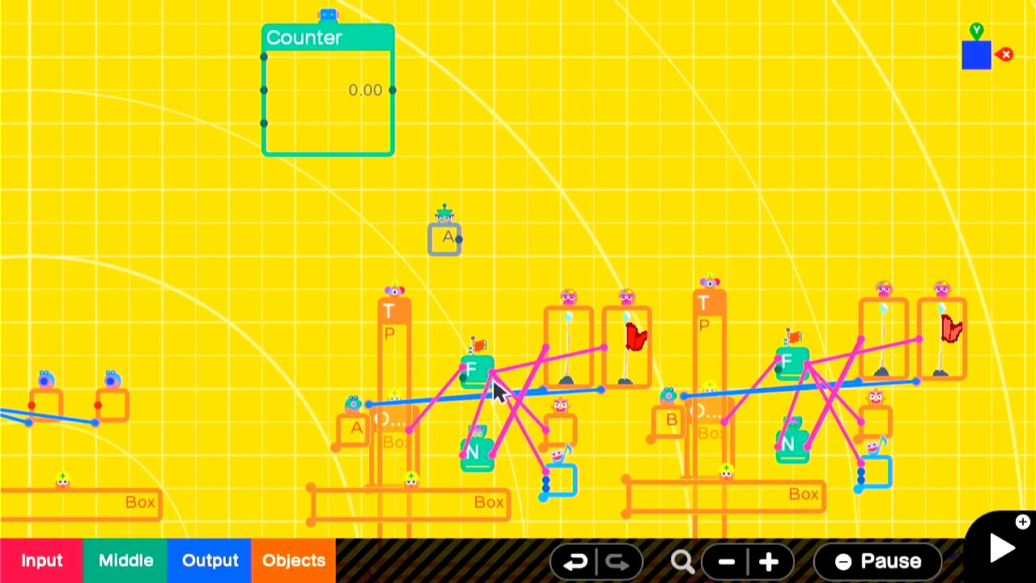
mouse_move(487, 243)
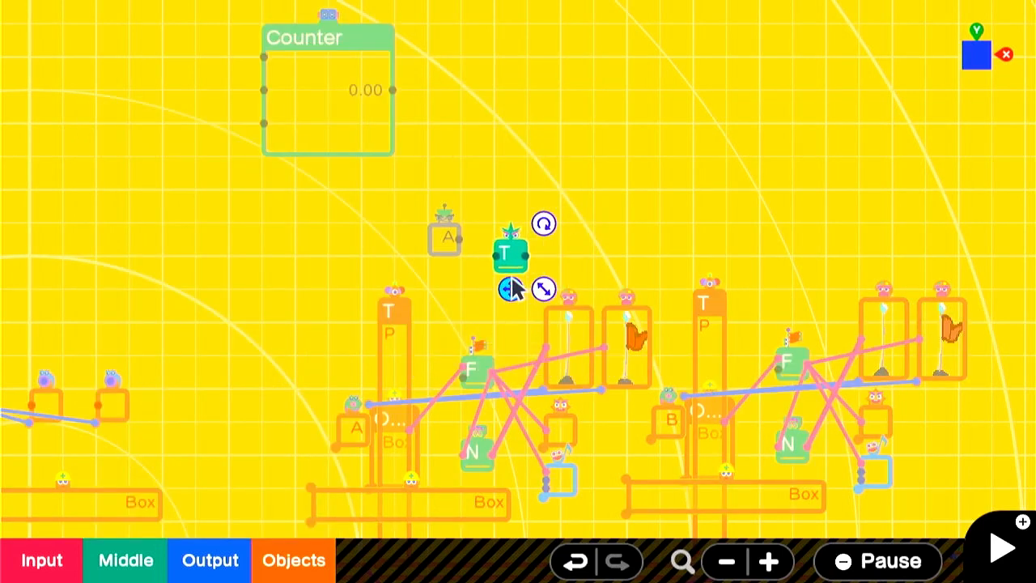
Place a T Nodon near the checkpoint logic to relay its Flag into the Counter's Count up port.
click(511, 253)
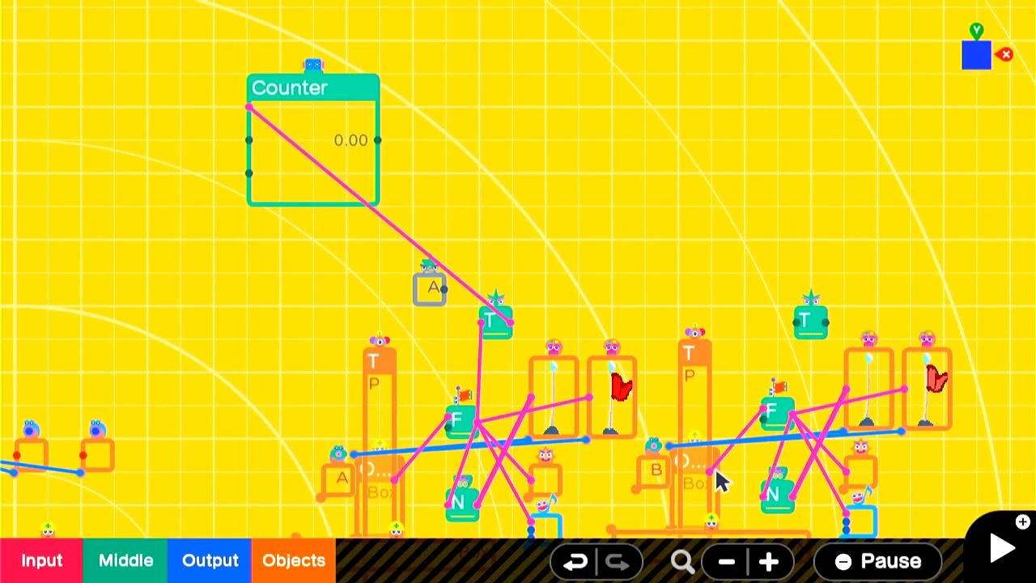
mouse_move(829, 323)
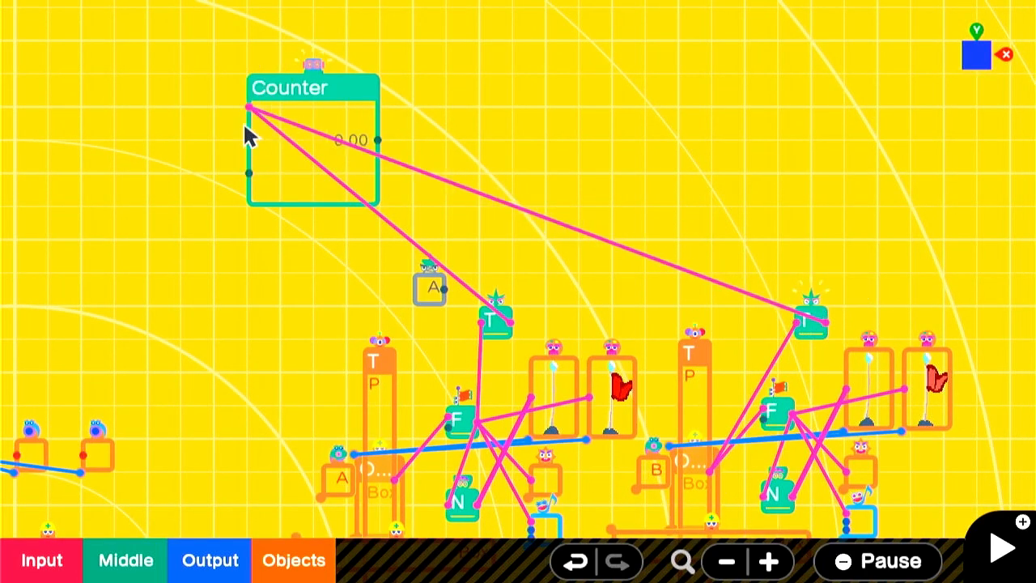
mouse_move(651, 203)
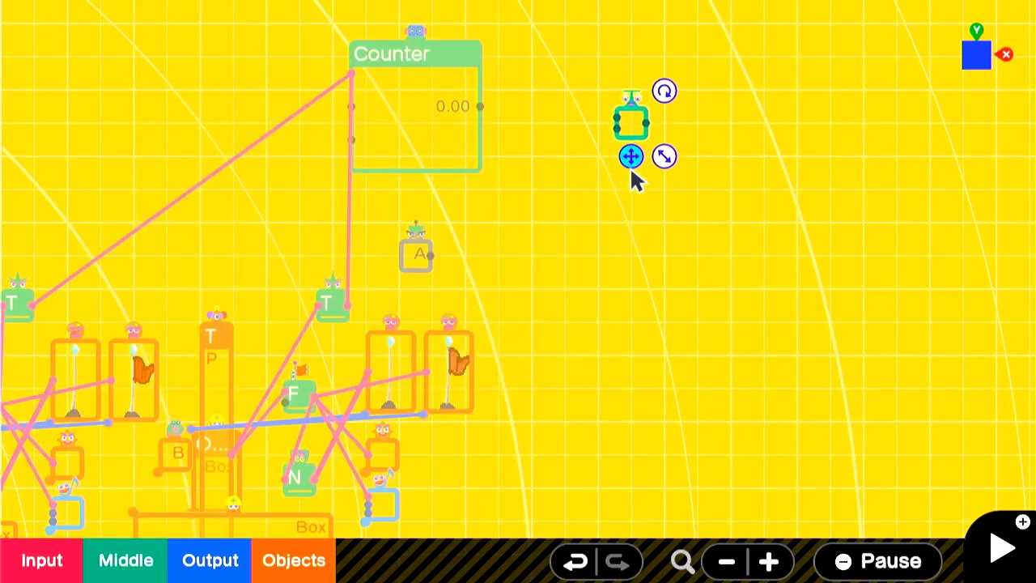
Add Comparison Nodons in a column beside the Counter with a Constant of 2.00, then an Output Nodon.
click(630, 155)
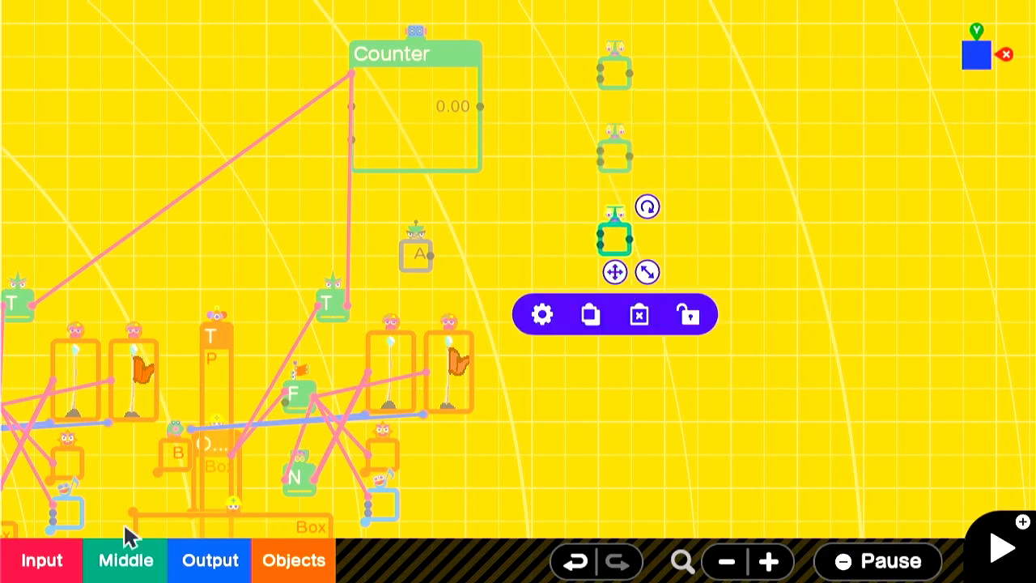
drag(613, 234, 515, 207)
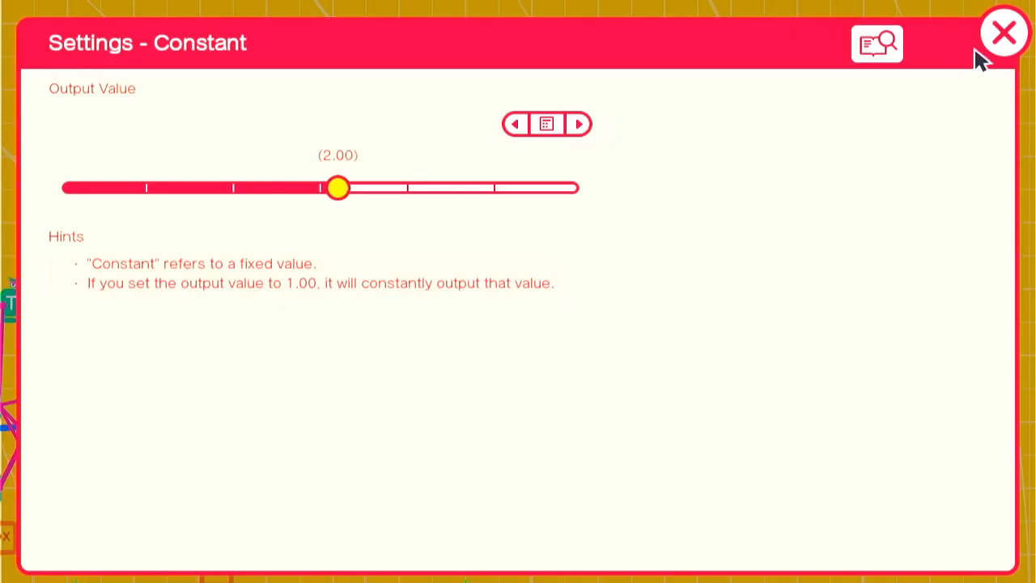
click(1004, 31)
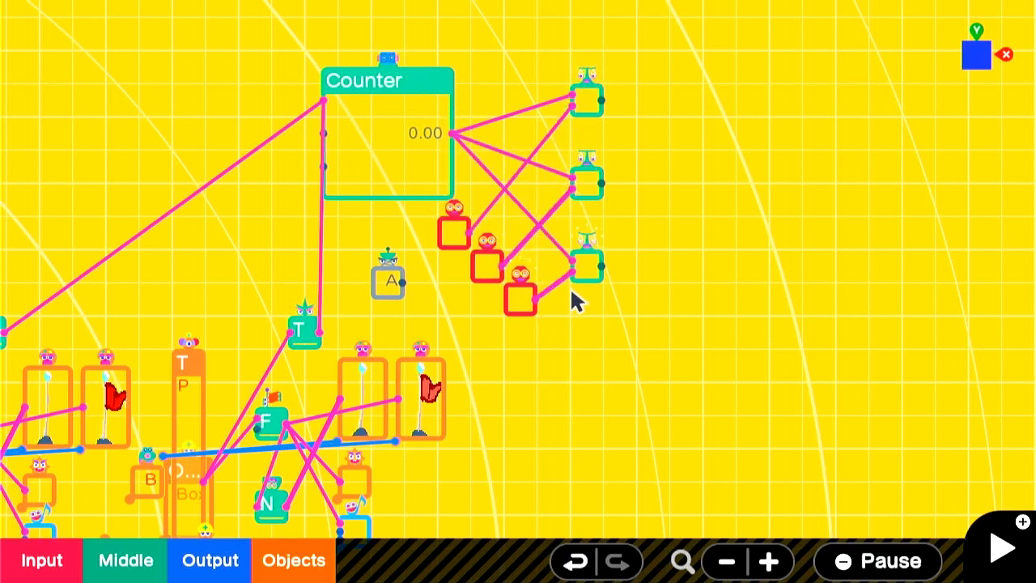
mouse_move(239, 558)
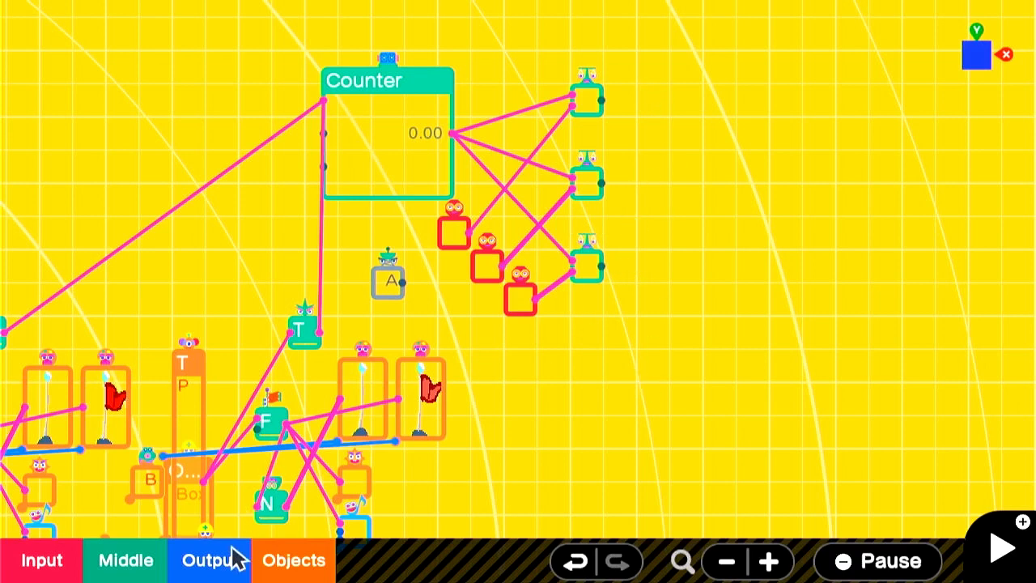
click(293, 560)
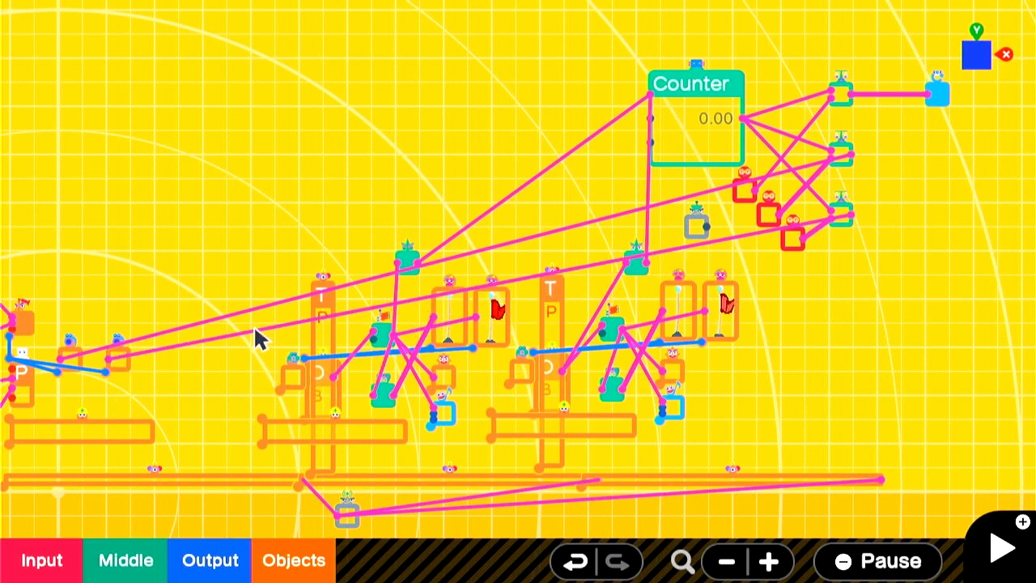
Add logic Nodons pairing each Counter comparison with the button signal, then test-play.
click(999, 546)
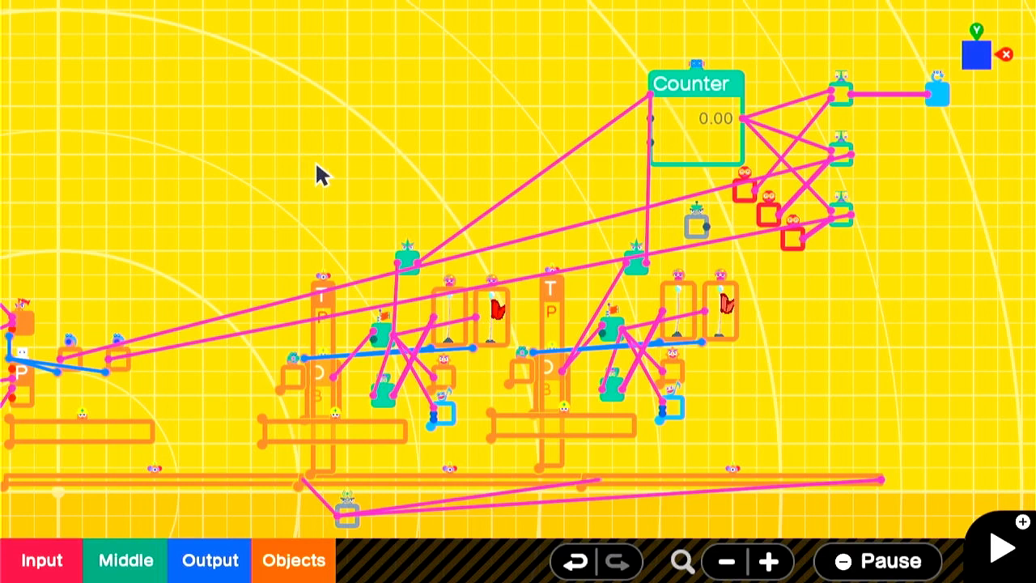
click(696, 225)
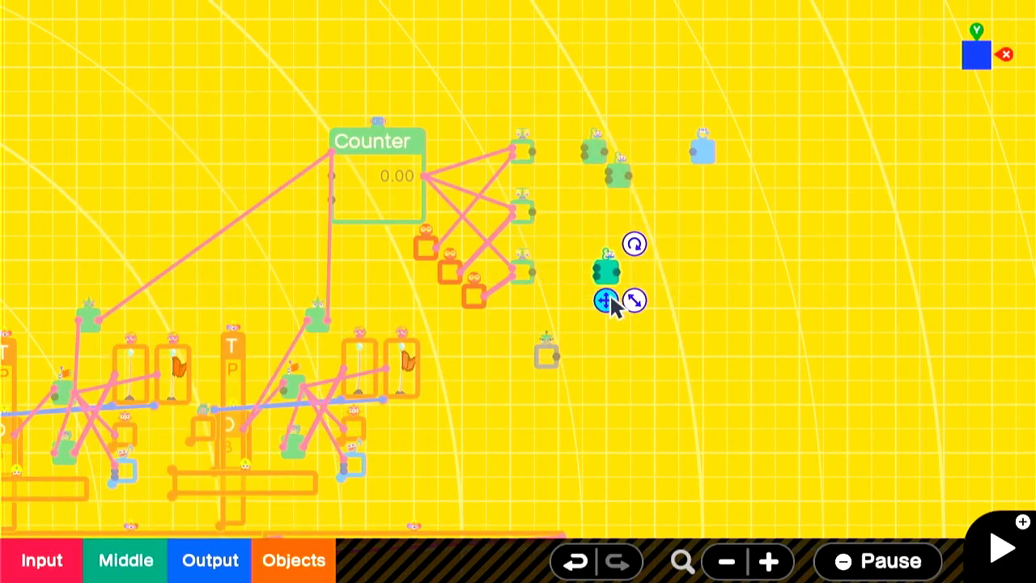
click(605, 300)
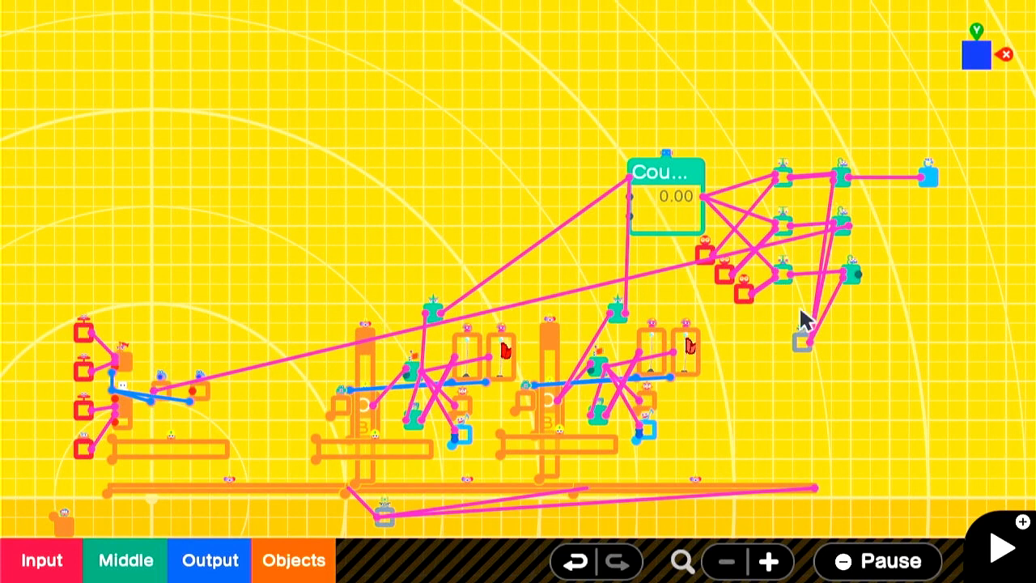
mouse_move(295, 247)
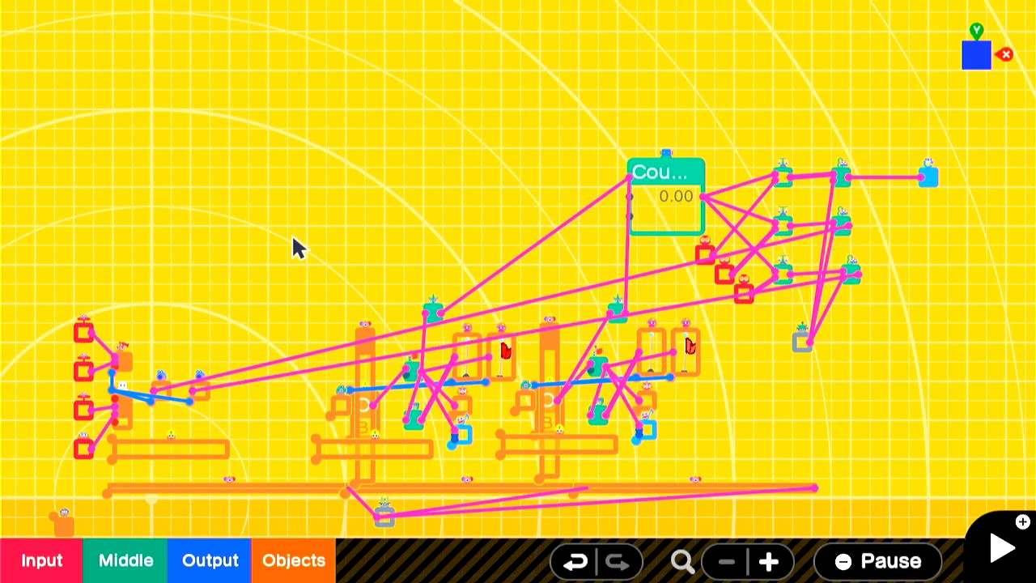
click(994, 560)
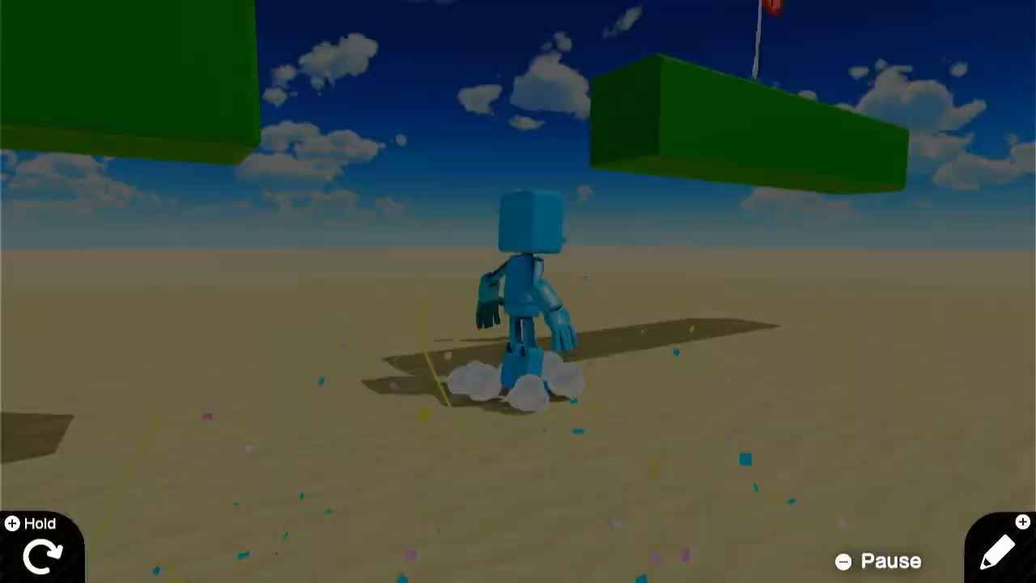
click(1004, 548)
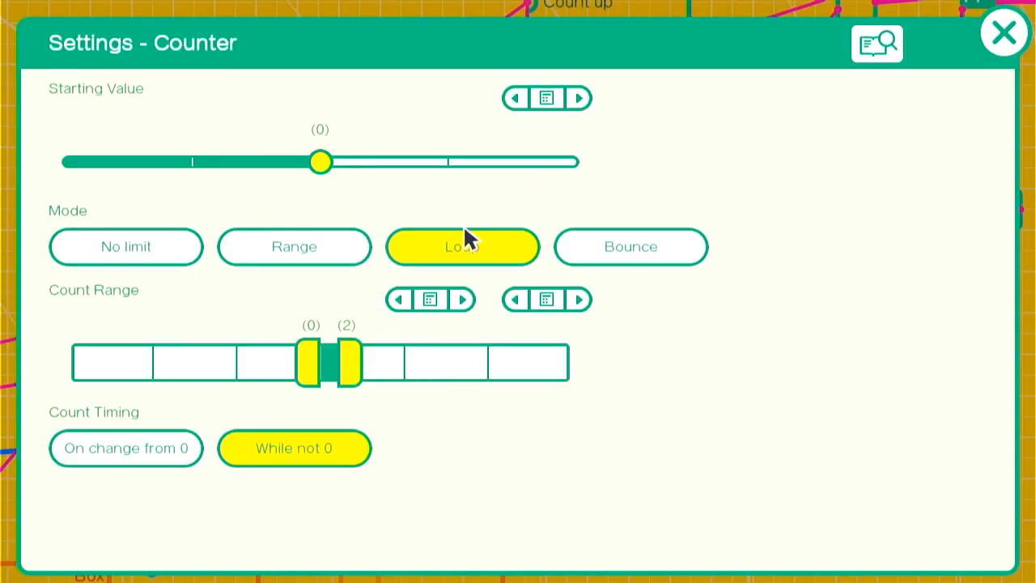
click(1003, 32)
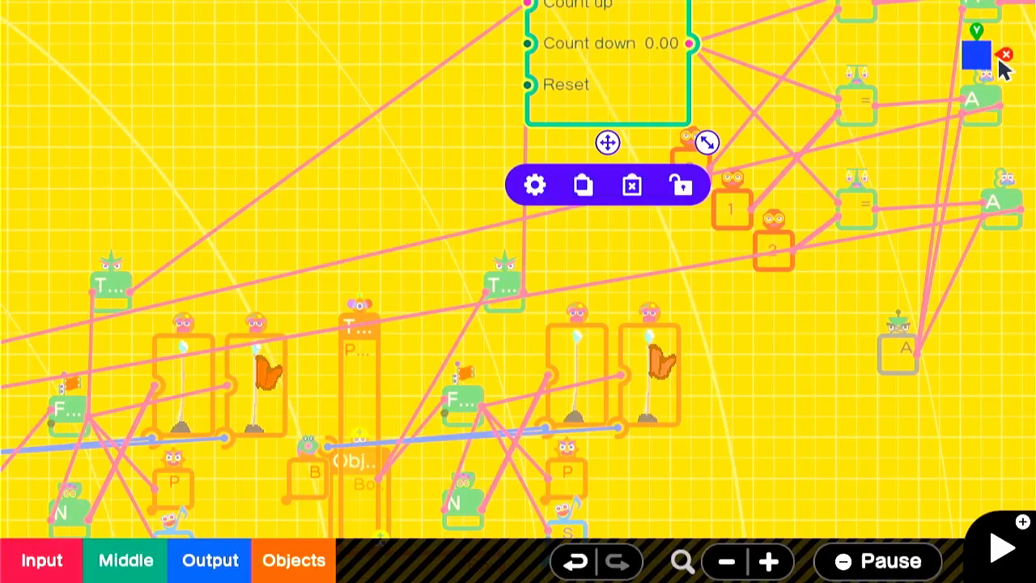
click(999, 546)
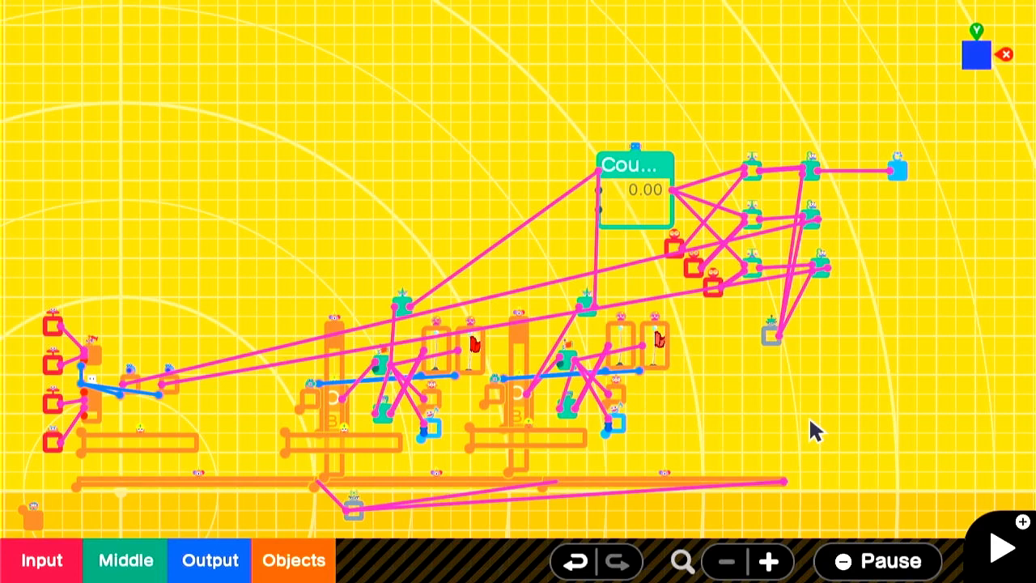
mouse_move(704, 271)
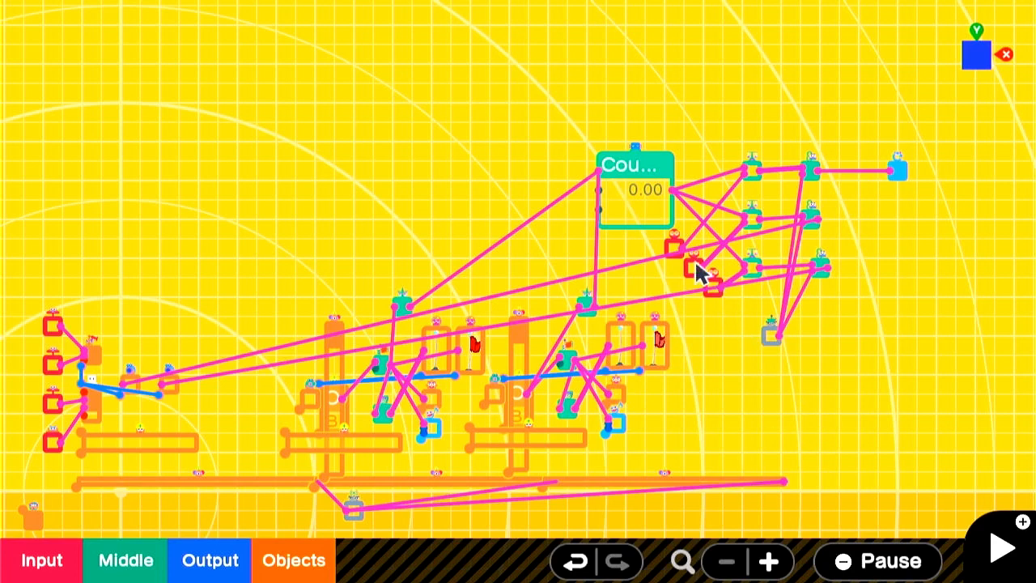
mouse_move(700, 198)
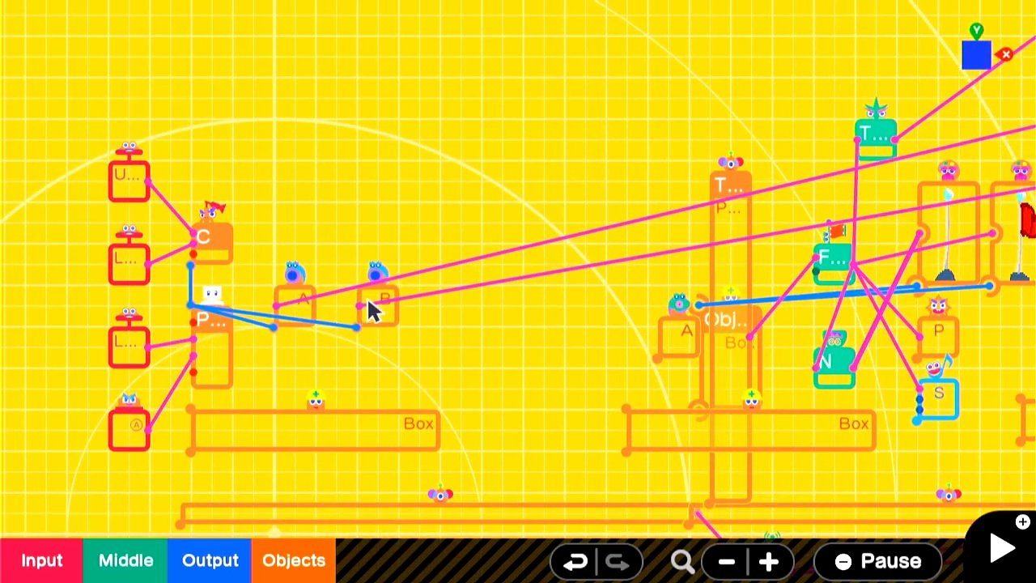
Duplicate the B teleport entrance as a Teleport ID C entrance and wire the Person Nodon to it.
click(376, 304)
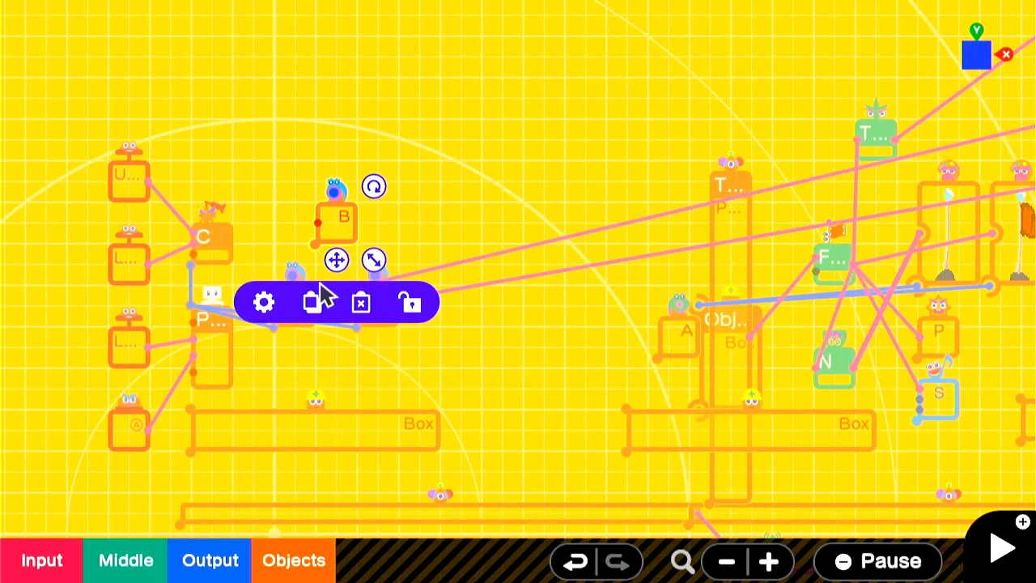
click(263, 302)
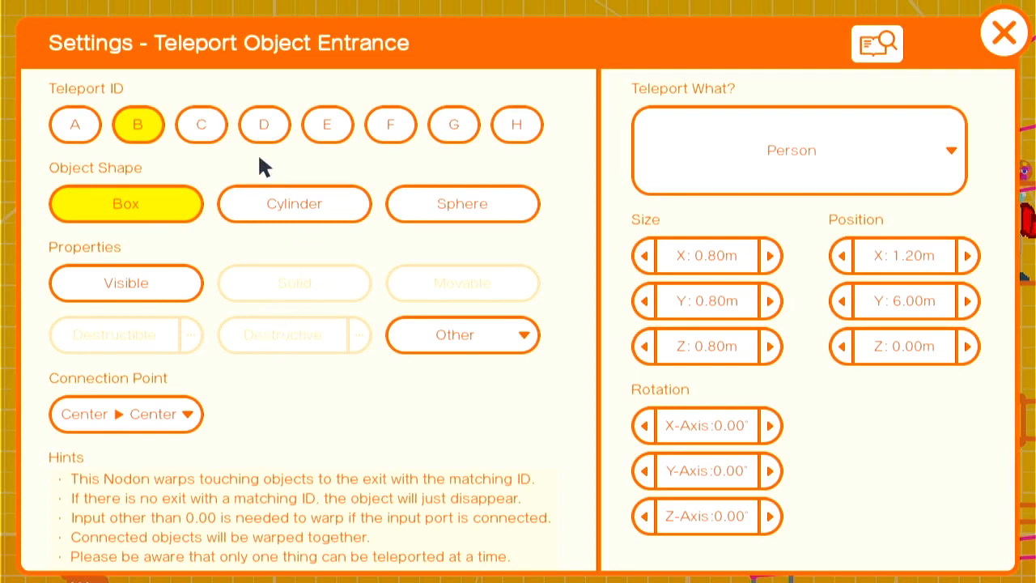
click(201, 125)
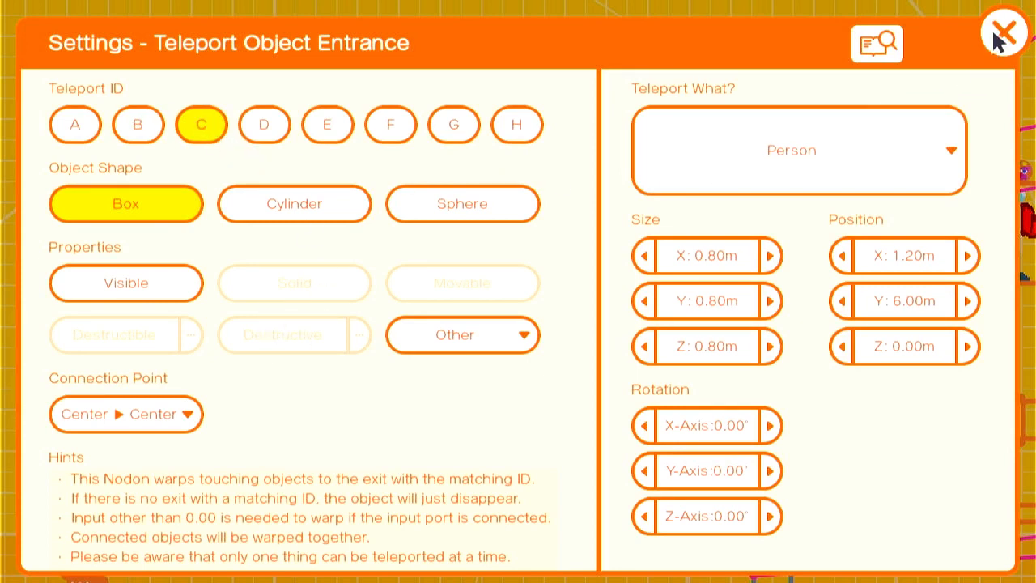
click(1004, 32)
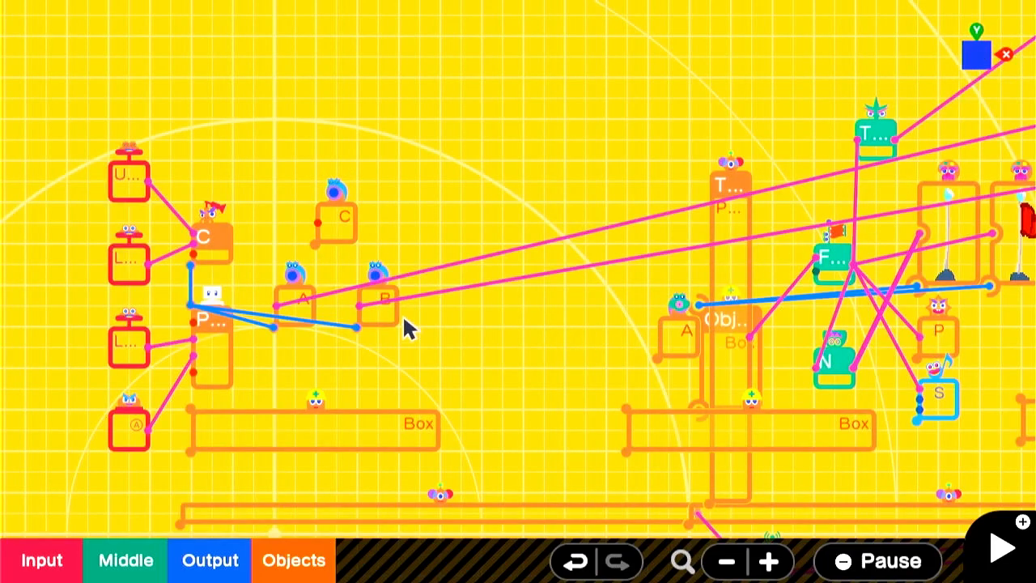
mouse_move(198, 307)
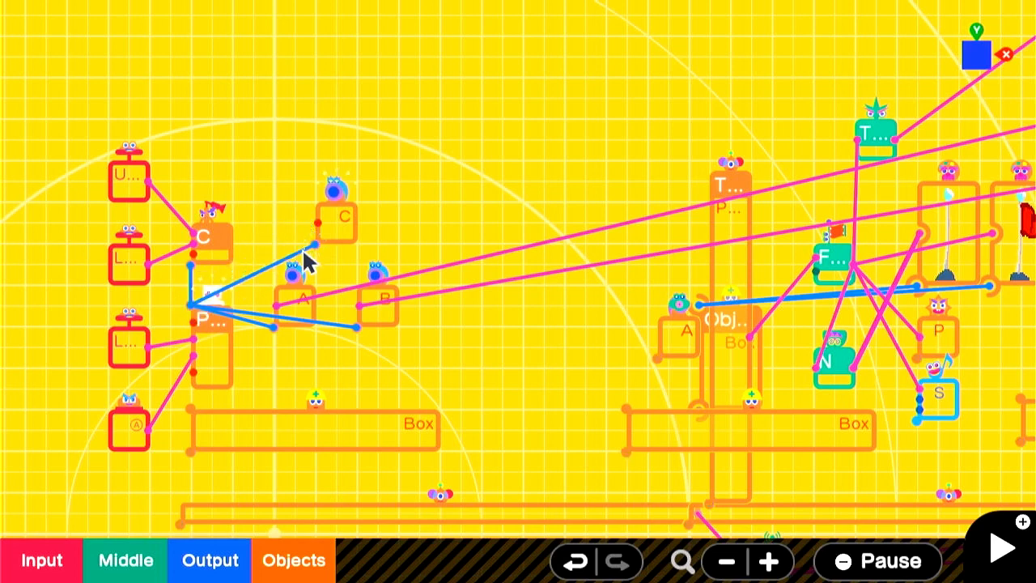
click(714, 315)
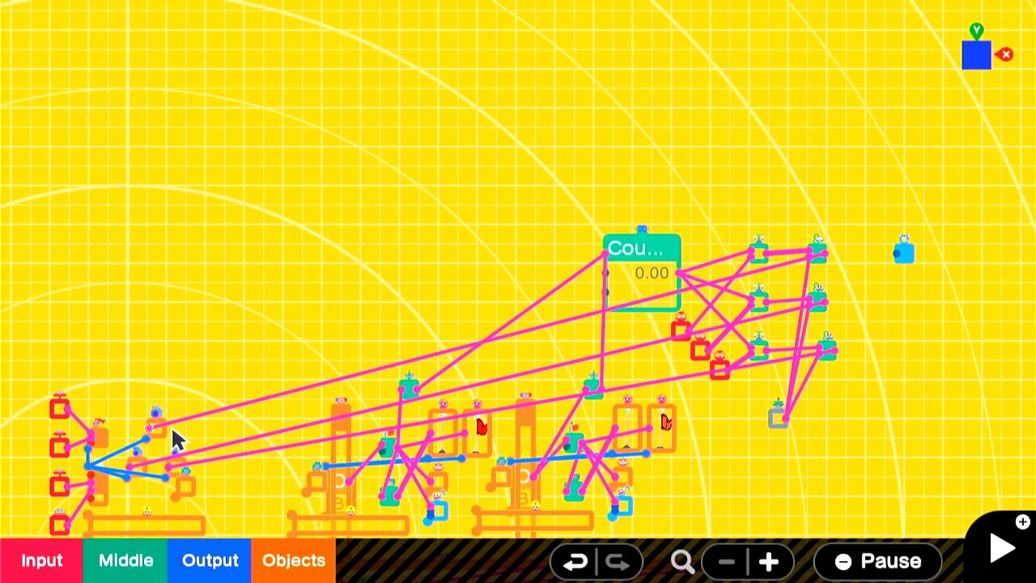
mouse_move(202, 445)
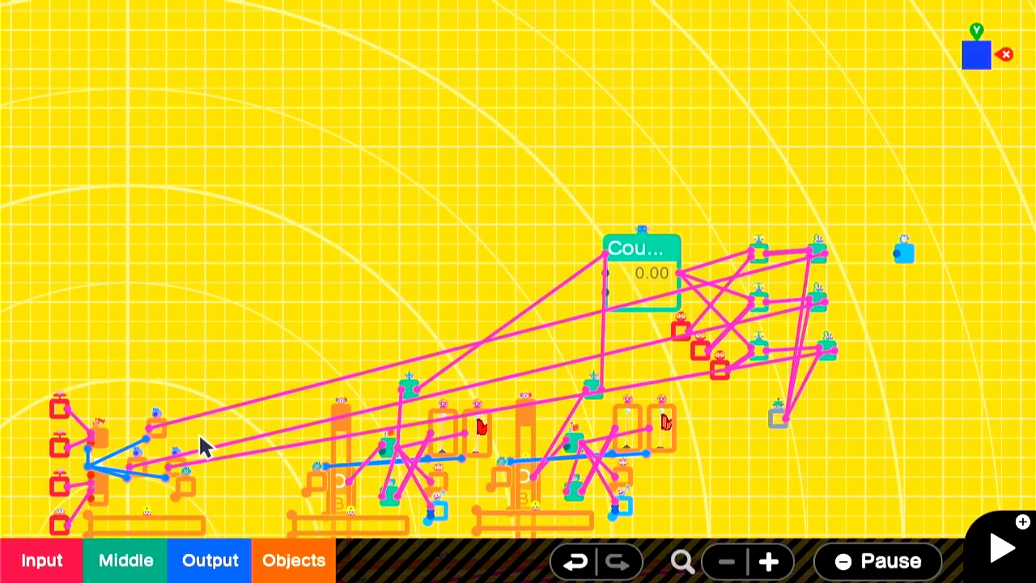
Add a lives Counter Nodon with Starting Value 3 in Range mode over 0–3.
click(994, 546)
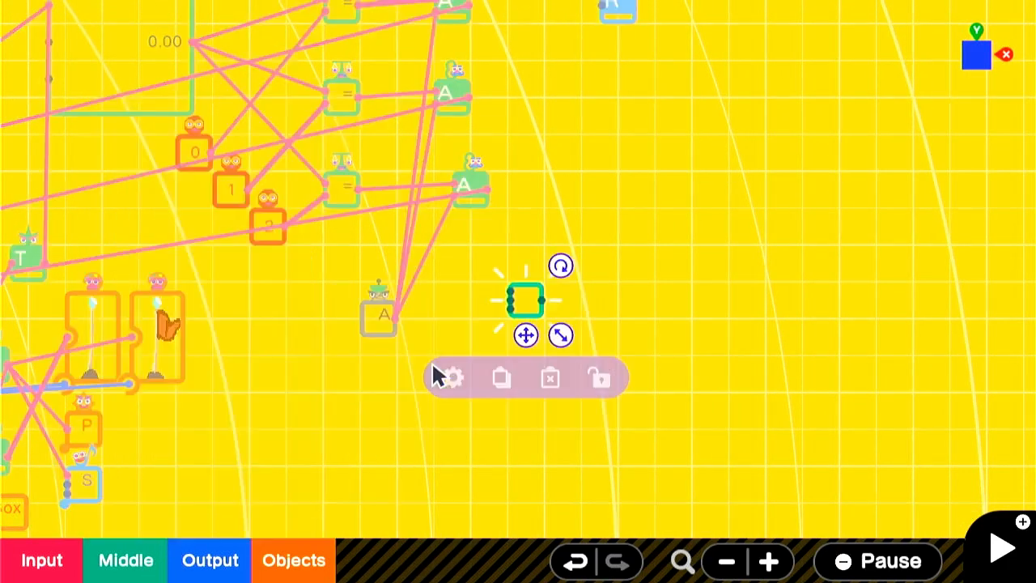
click(450, 377)
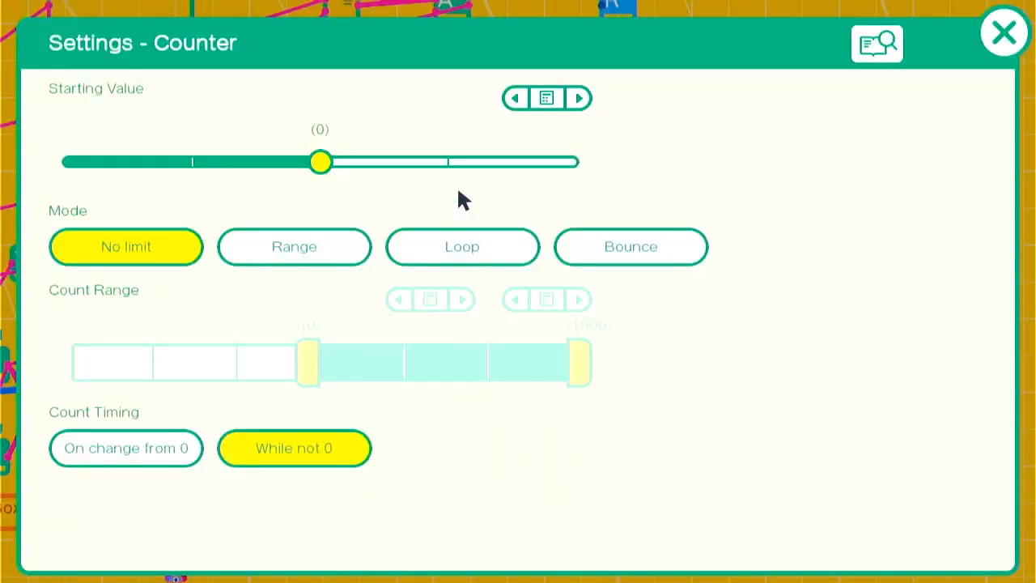
drag(320, 162, 324, 162)
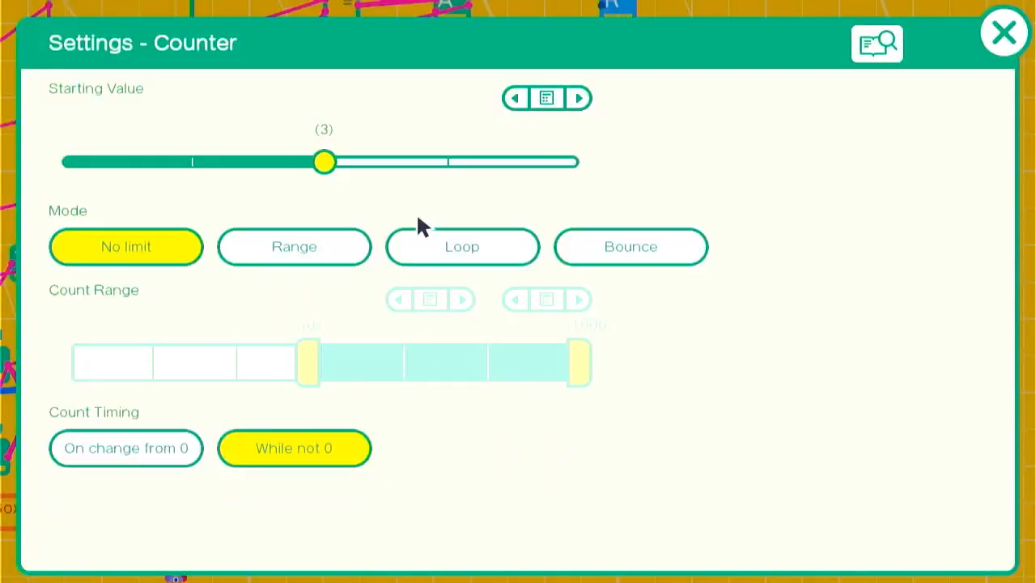
click(294, 246)
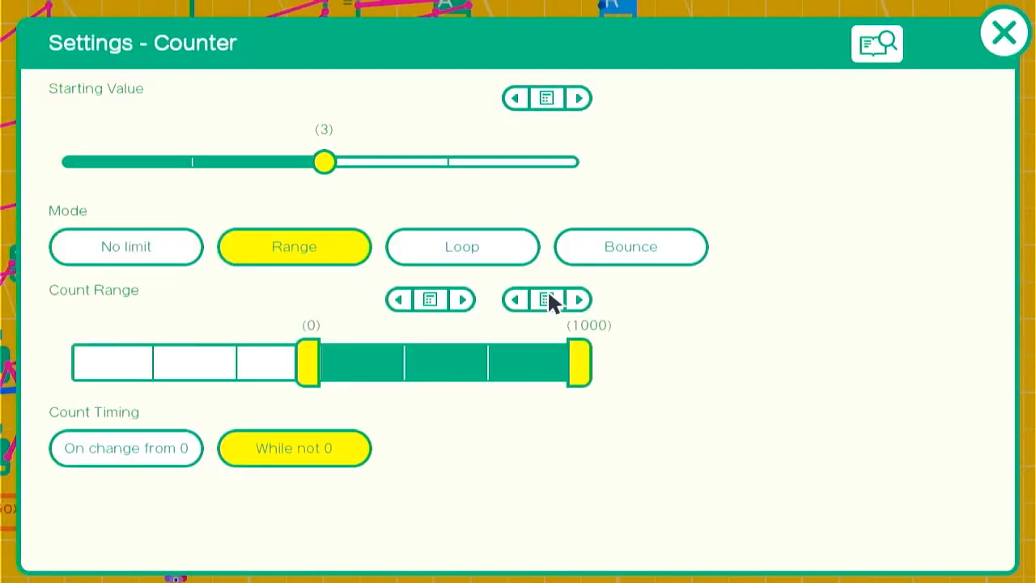
click(546, 299)
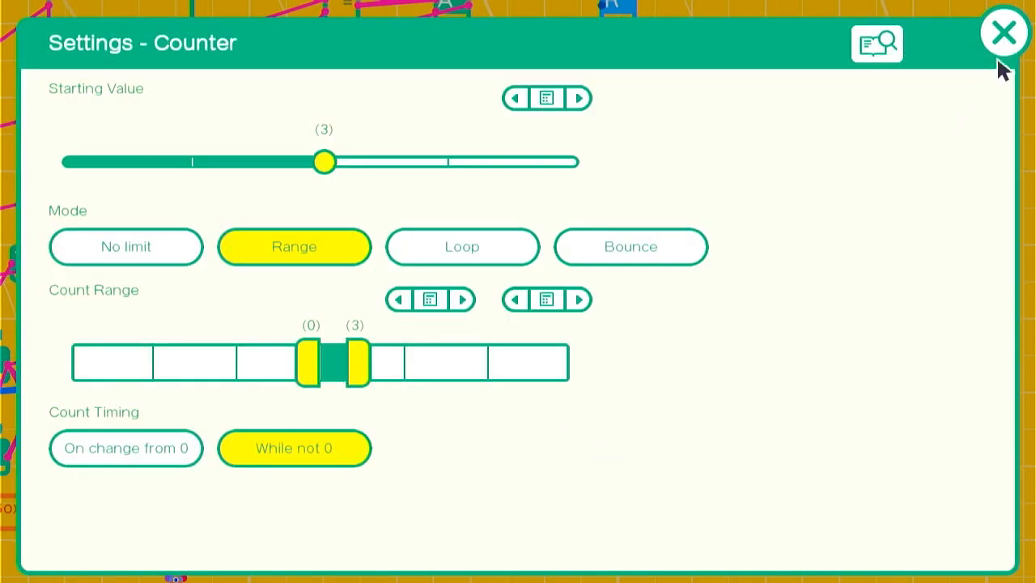
click(1004, 32)
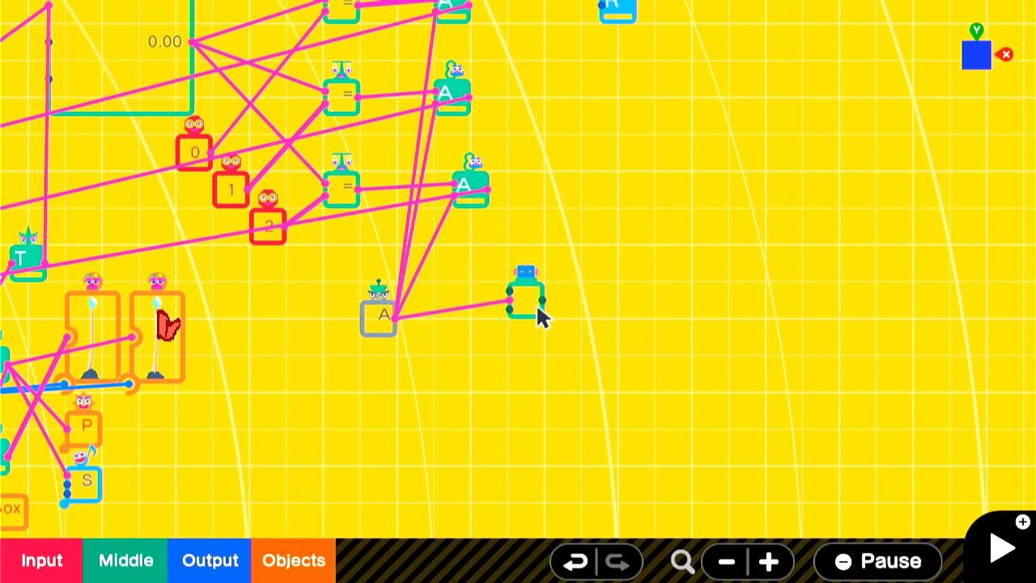
Add an equals Comparison Nodon from Middle > Comparison > =.
click(526, 296)
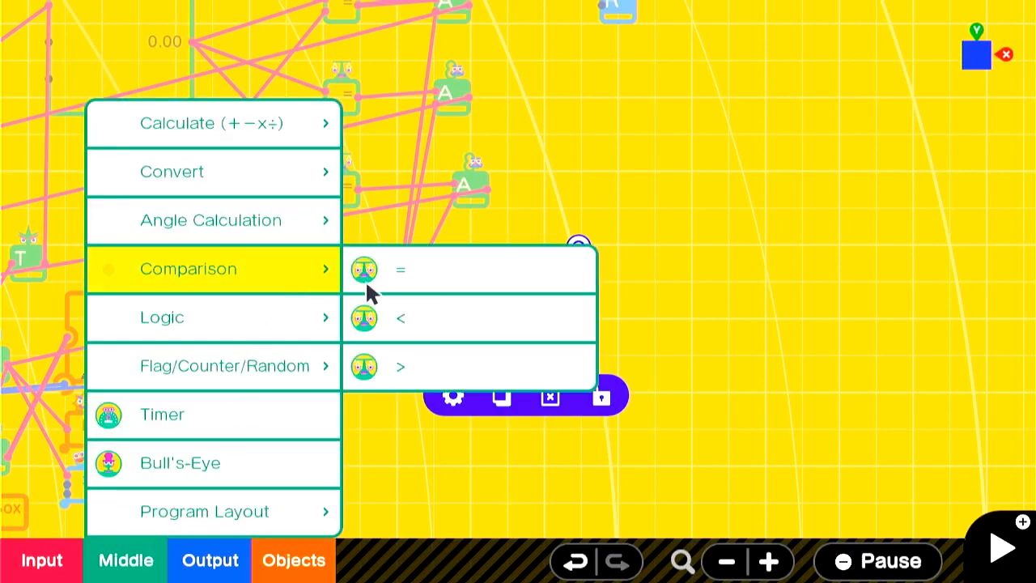
click(399, 269)
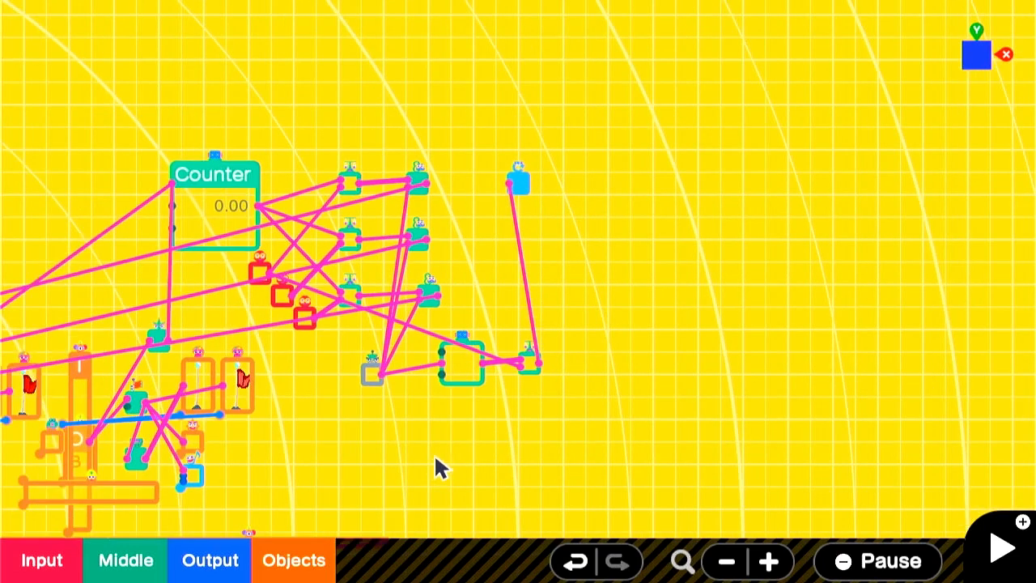
Confirm the Number Object shows two whole digits and no decimals, wire it to the lives Counter, and test-play.
click(293, 560)
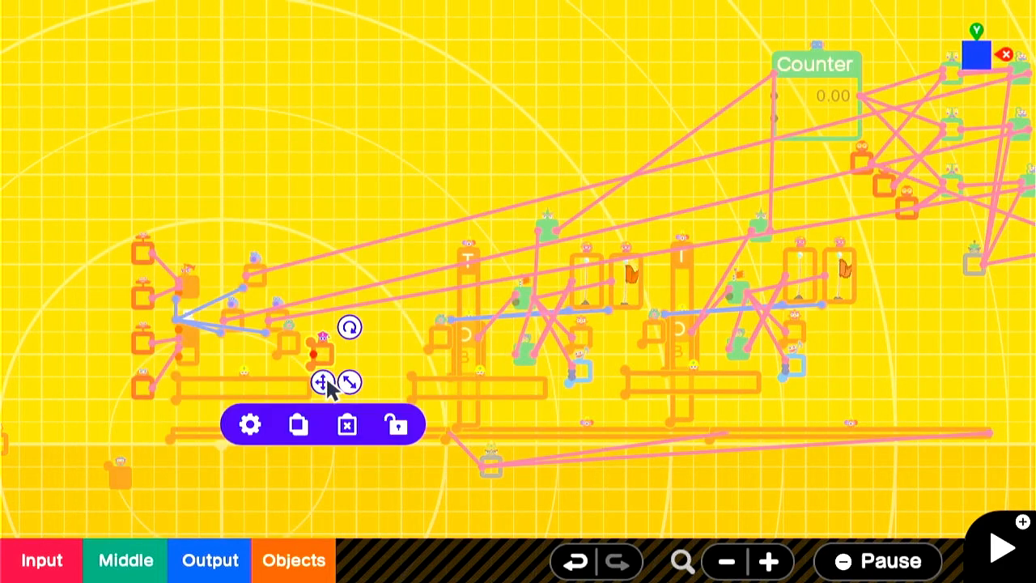
click(249, 424)
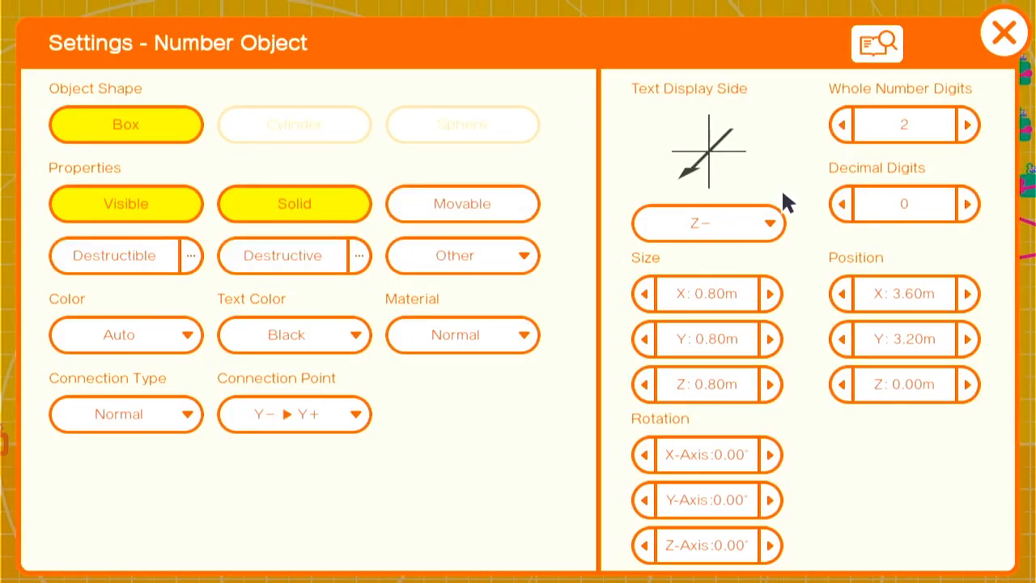
click(1004, 32)
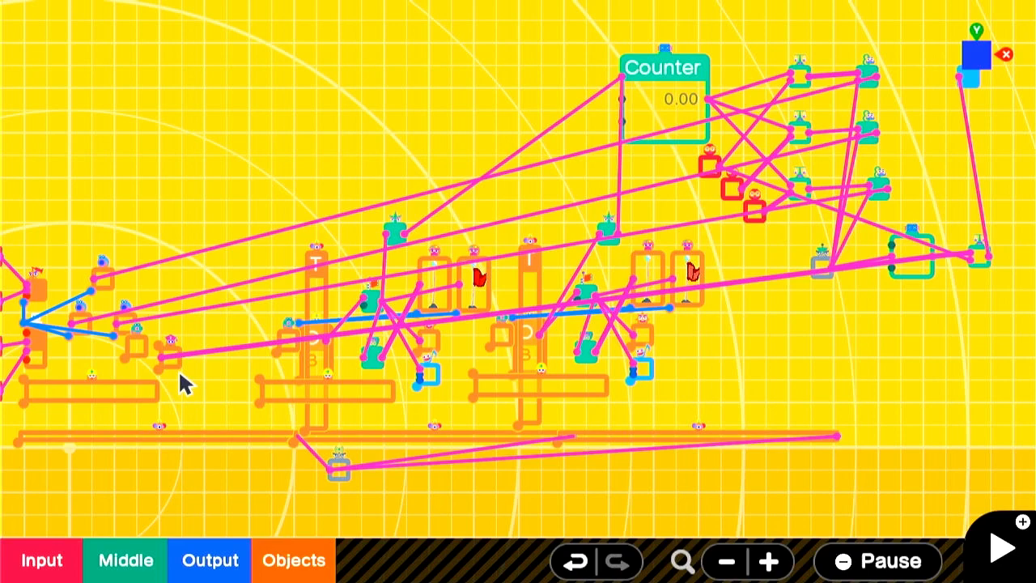
click(994, 542)
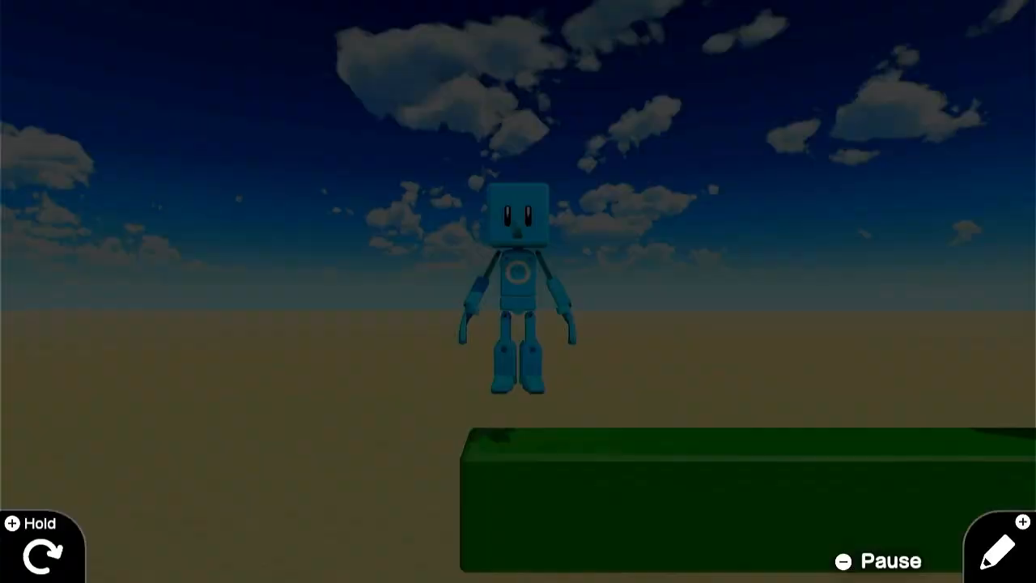
Copy the T Nodon below the lives Counter, wire it into the counter's input, and test-play again.
click(996, 546)
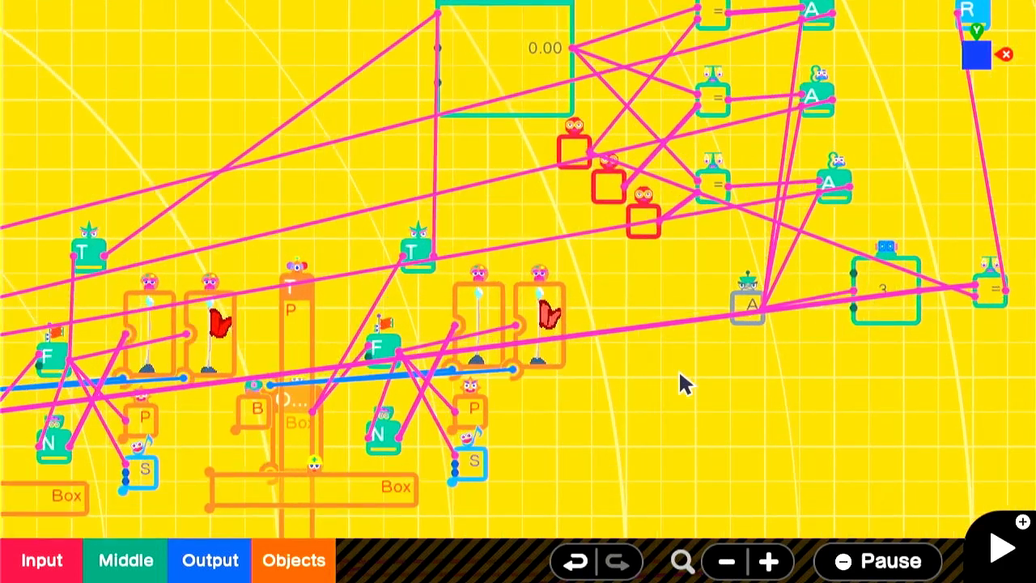
click(125, 560)
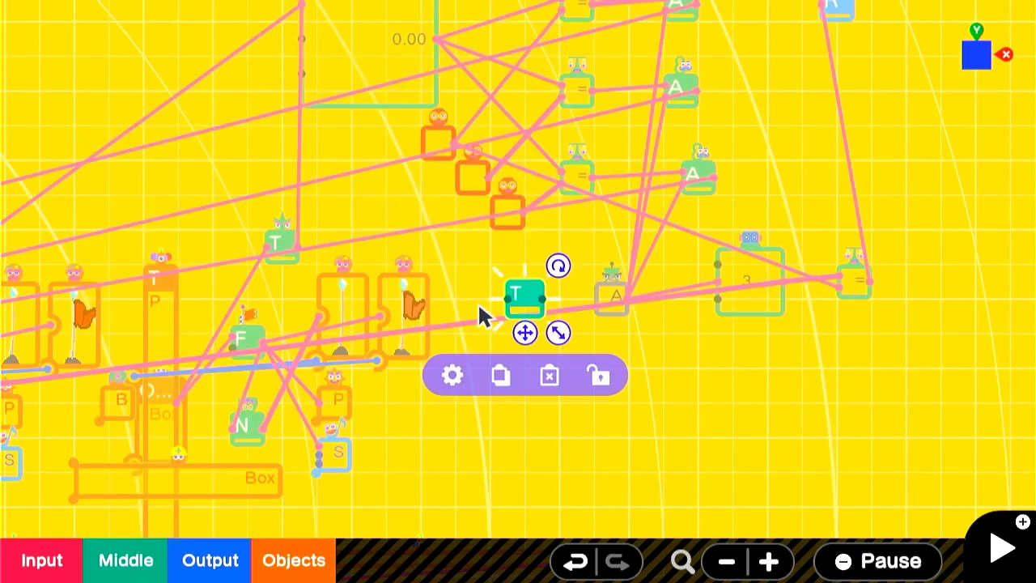
drag(525, 296, 680, 347)
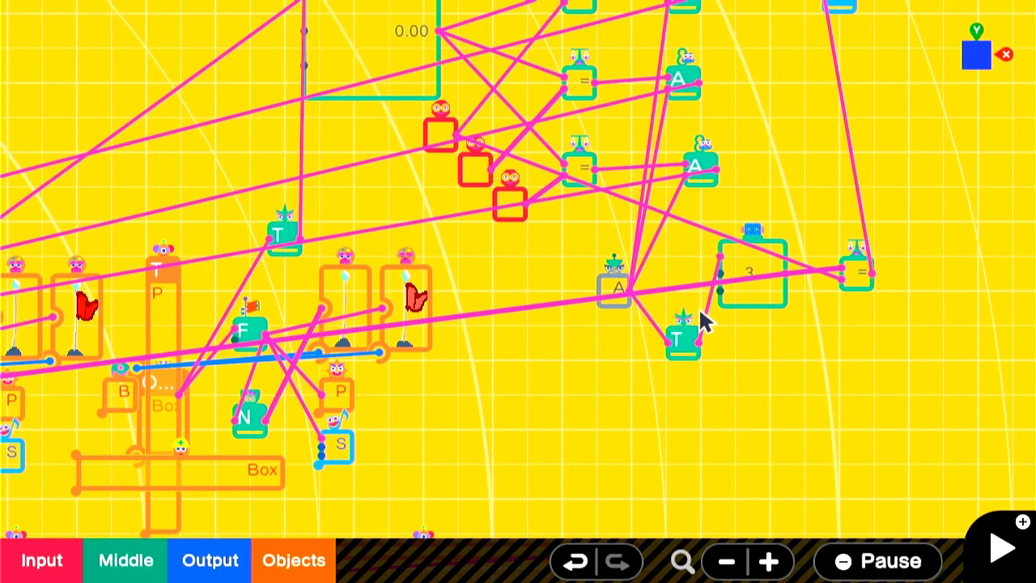
mouse_move(797, 408)
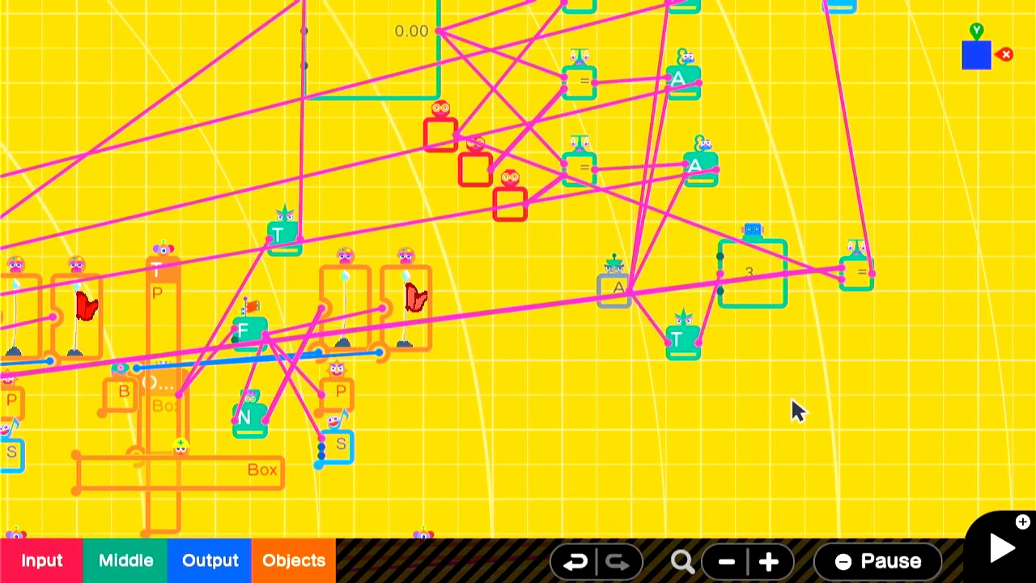
click(995, 546)
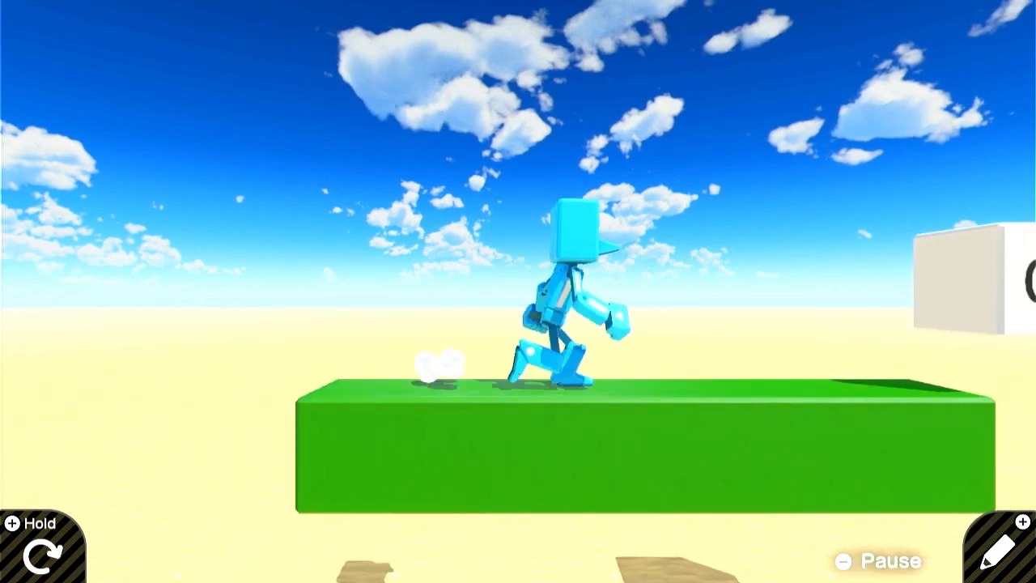